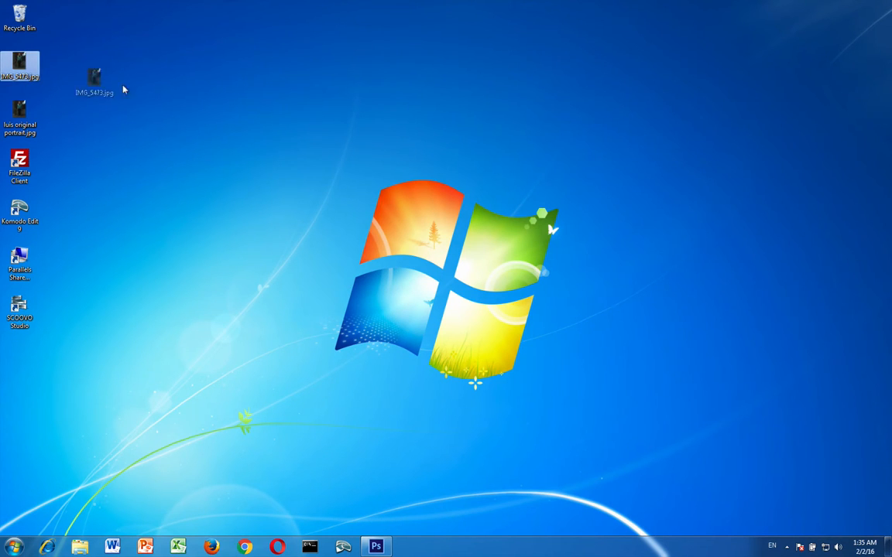
Create an 'Adobe Lesson 1' desktop folder and drag luis original portrait.jpg into it.
{"action": "left_click_drag", "start_coordinate": [94, 78], "coordinate": [222, 161]}
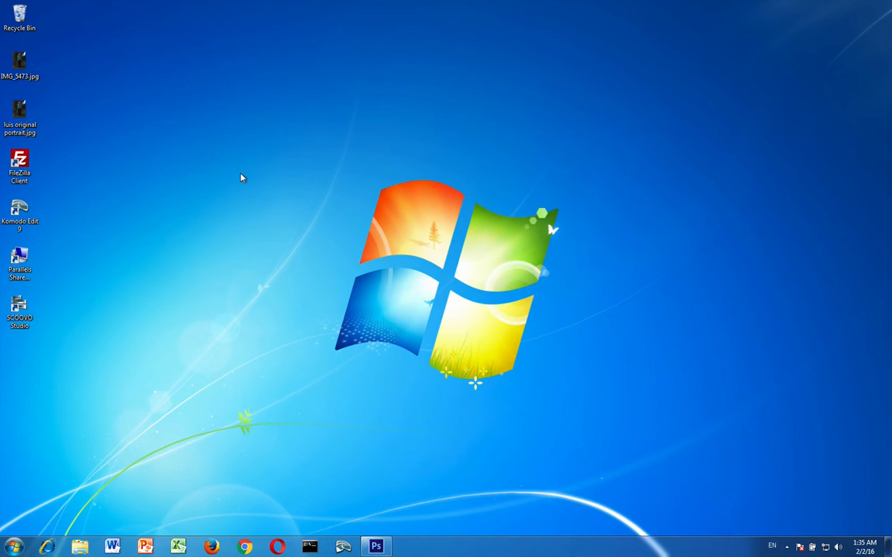
{"action": "right_click", "coordinate": [241, 178]}
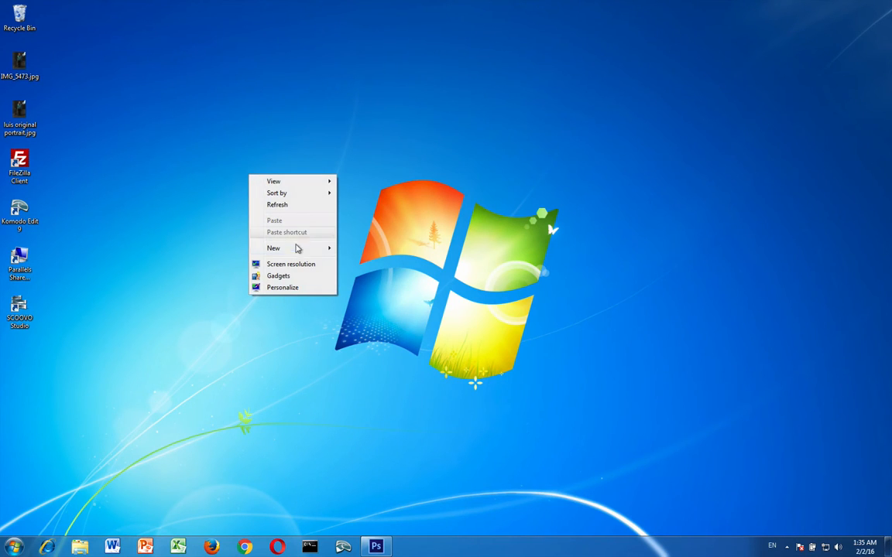
{"action": "left_click", "coordinate": [273, 248]}
{"action": "type", "text": "Adobe Lesson1"}
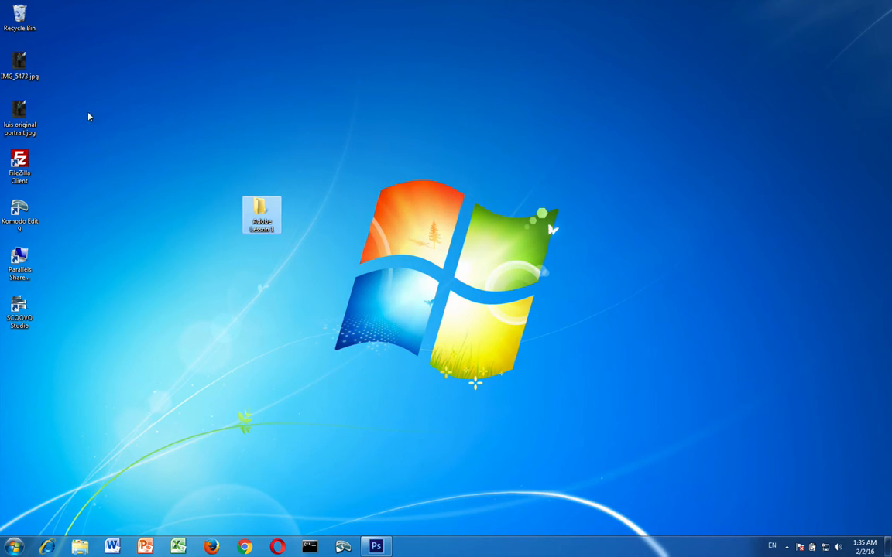
{"action": "left_click", "coordinate": [19, 116]}
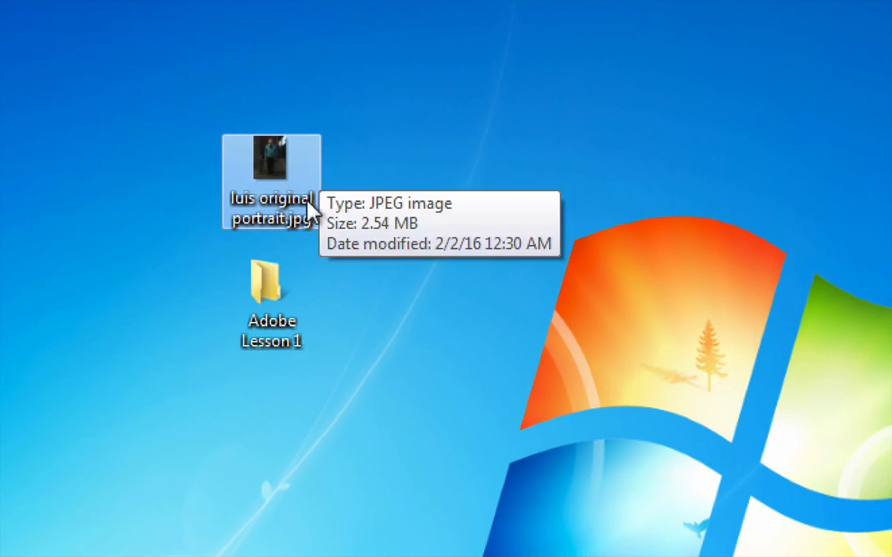
{"action": "mouse_move", "coordinate": [291, 174]}
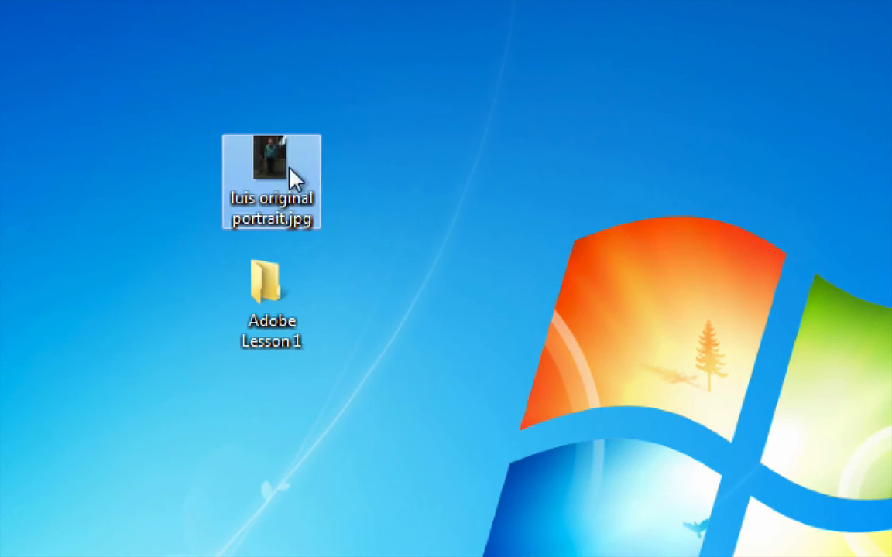
{"action": "mouse_move", "coordinate": [219, 217]}
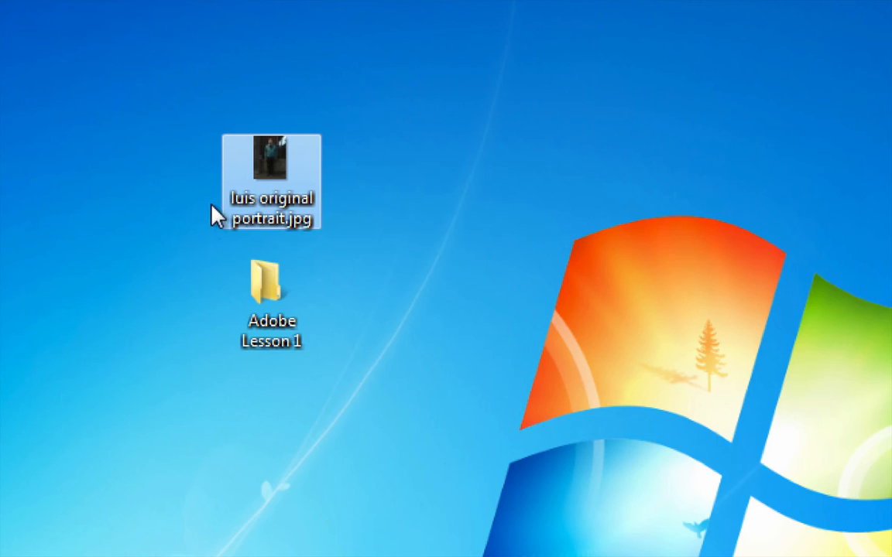
{"action": "mouse_move", "coordinate": [374, 239]}
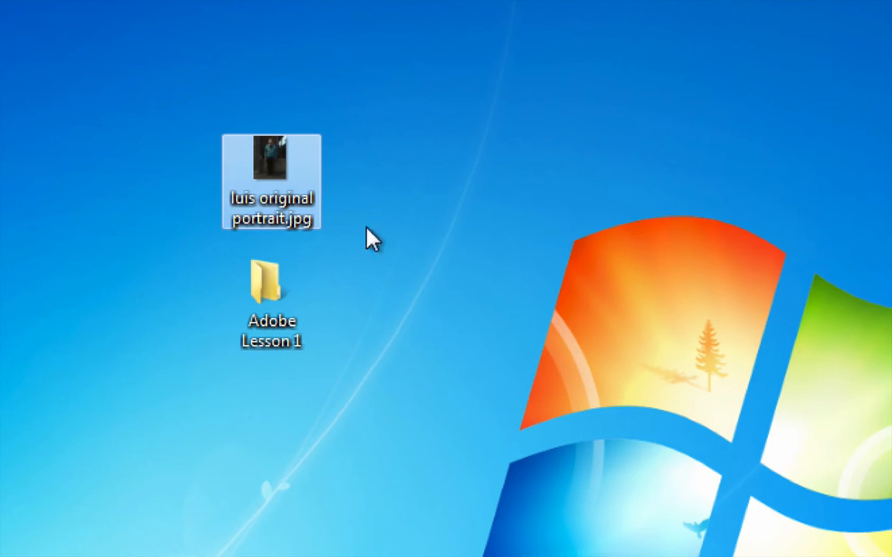
{"action": "mouse_move", "coordinate": [359, 261]}
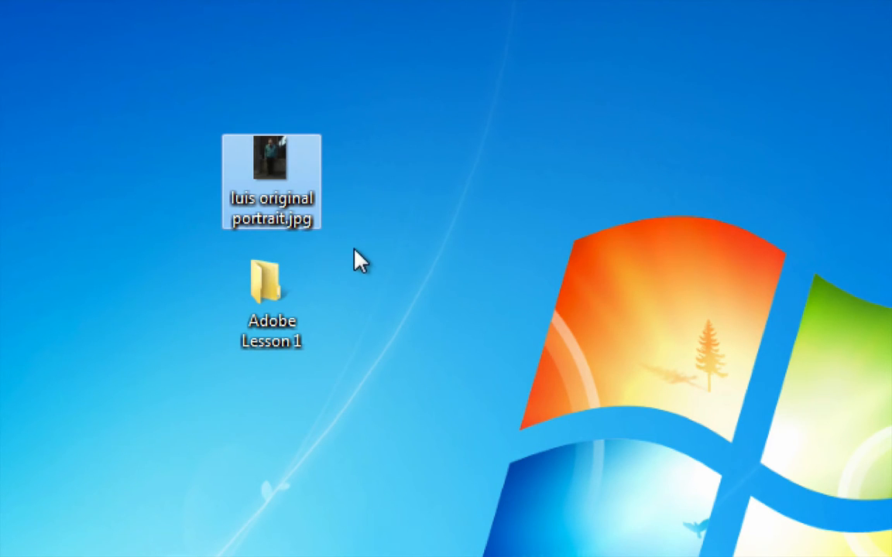
{"action": "left_click_drag", "start_coordinate": [271, 182], "coordinate": [290, 302]}
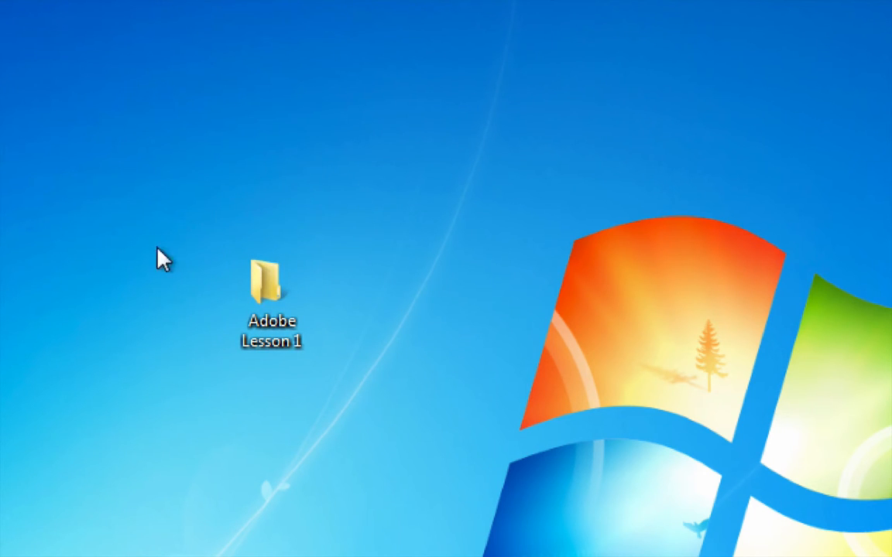
{"action": "mouse_move", "coordinate": [358, 269]}
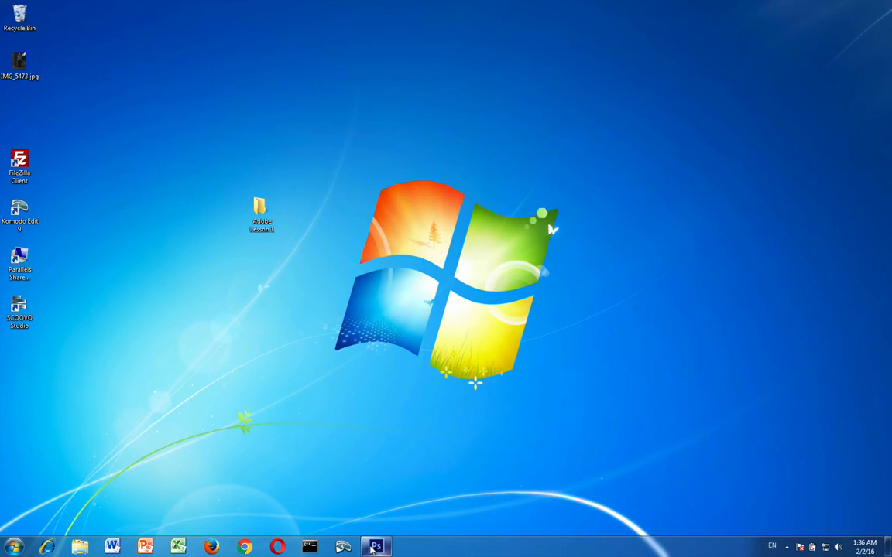
Open luis original portrait.jpg from Desktop > Adobe Lesson 1 in Photoshop.
{"action": "left_click", "coordinate": [375, 547]}
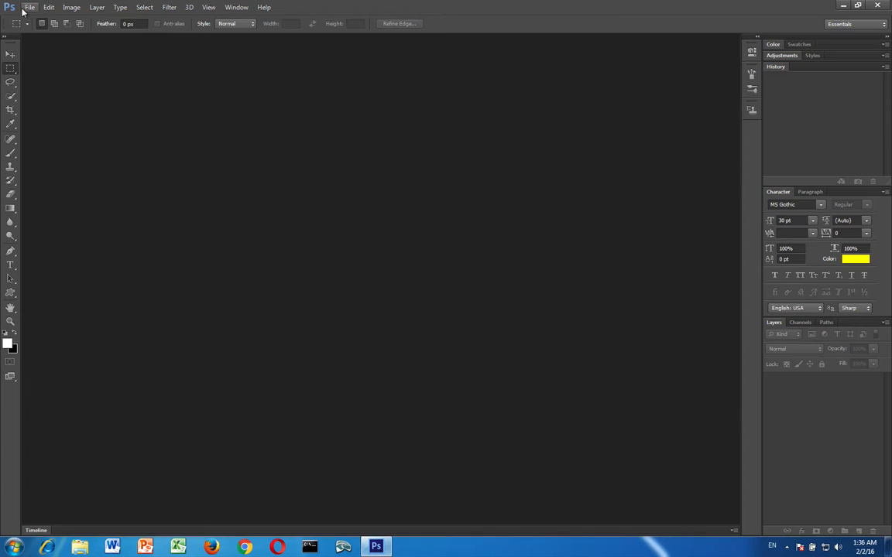
{"action": "left_click", "coordinate": [29, 7]}
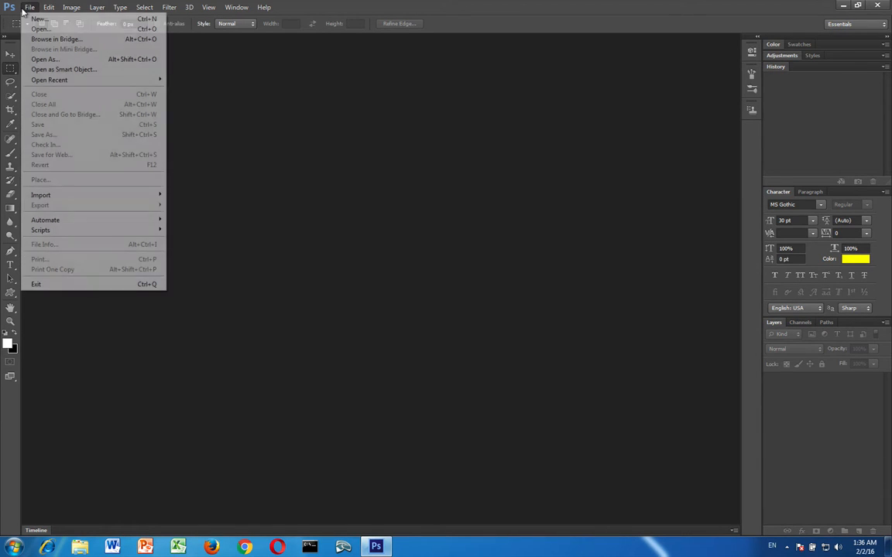
{"action": "mouse_move", "coordinate": [40, 29]}
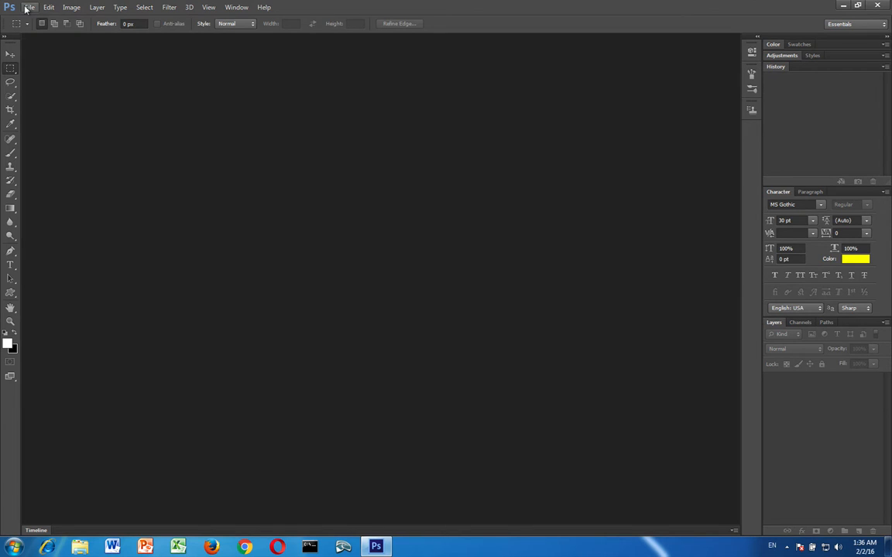
{"action": "left_click", "coordinate": [29, 7]}
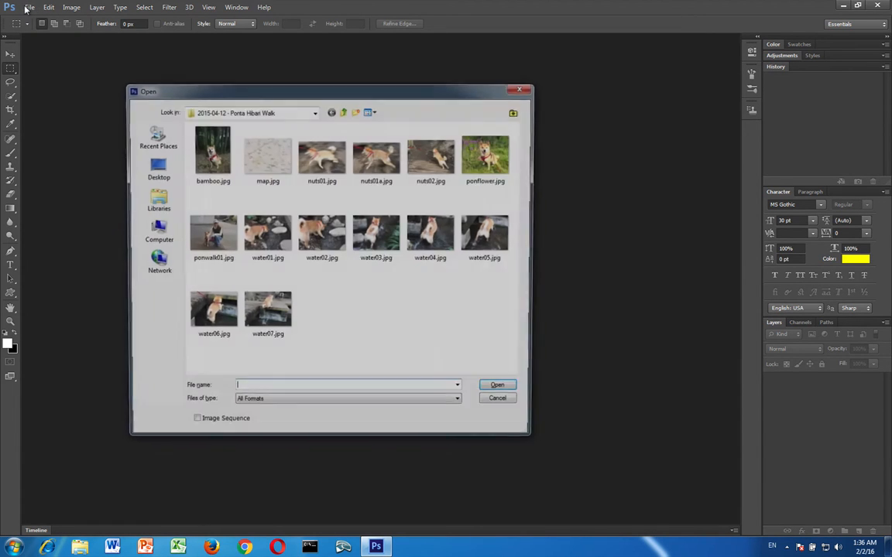
{"action": "left_click", "coordinate": [159, 169]}
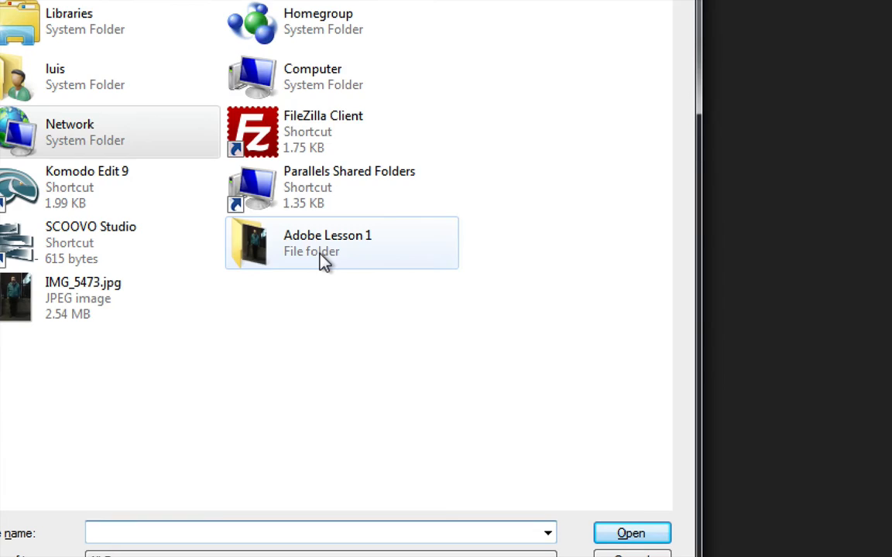
{"action": "double_click", "coordinate": [326, 242]}
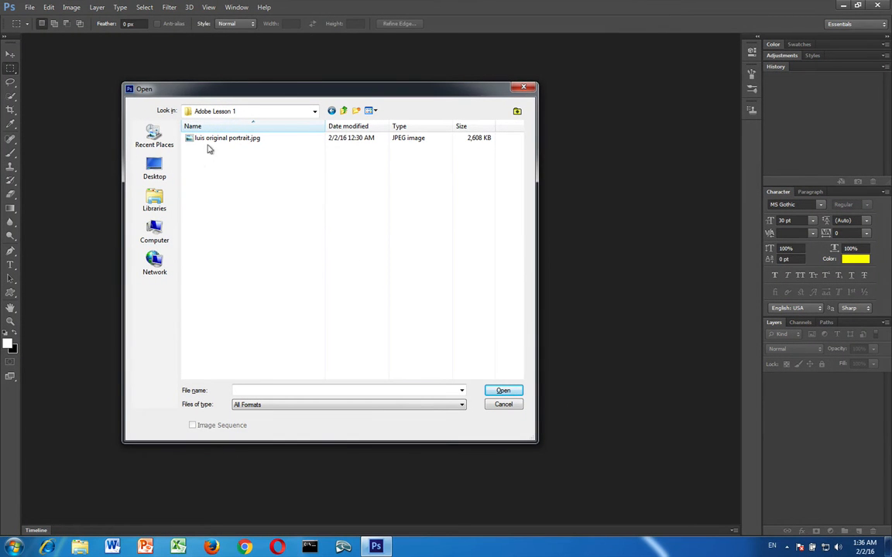
{"action": "left_click", "coordinate": [227, 138]}
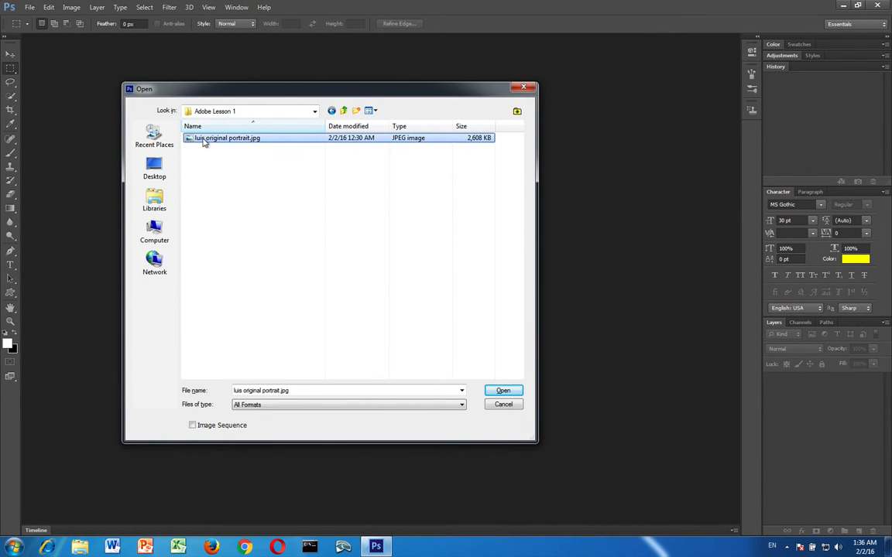
{"action": "left_click", "coordinate": [503, 390]}
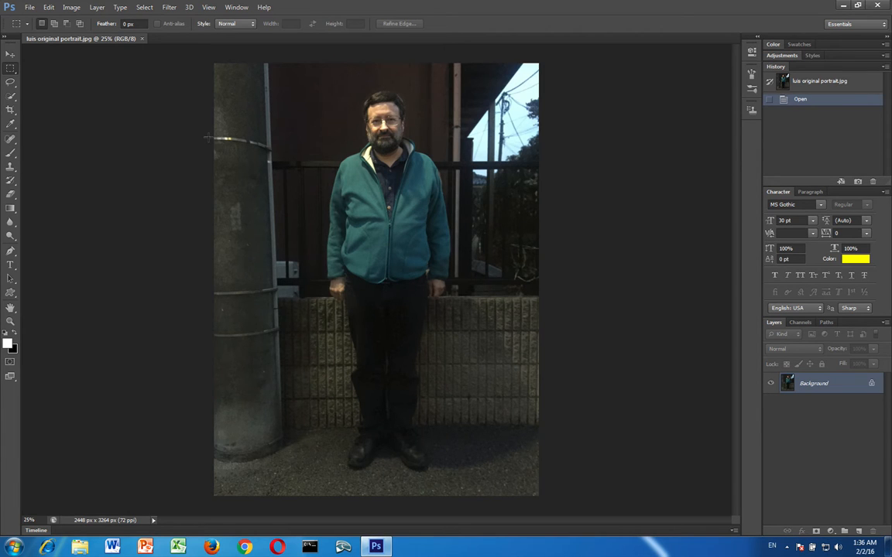
{"action": "mouse_move", "coordinate": [21, 41]}
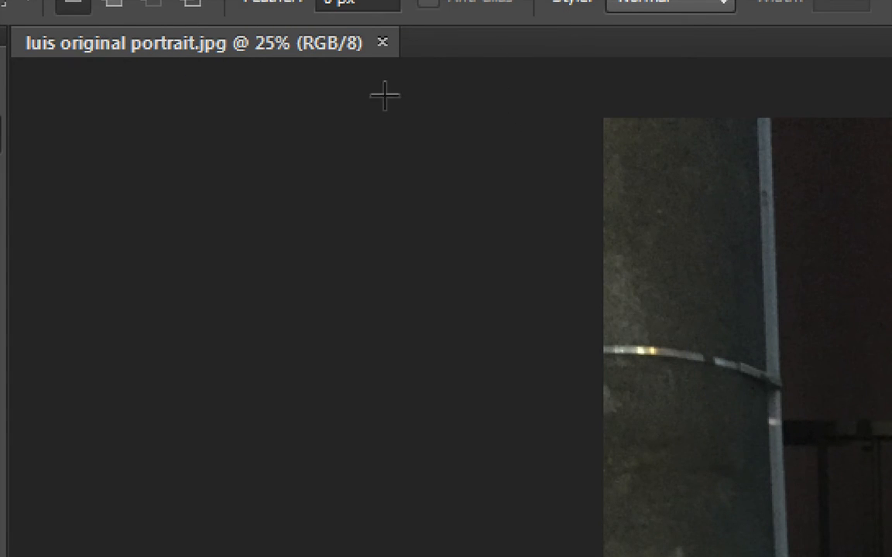
{"action": "mouse_move", "coordinate": [584, 77]}
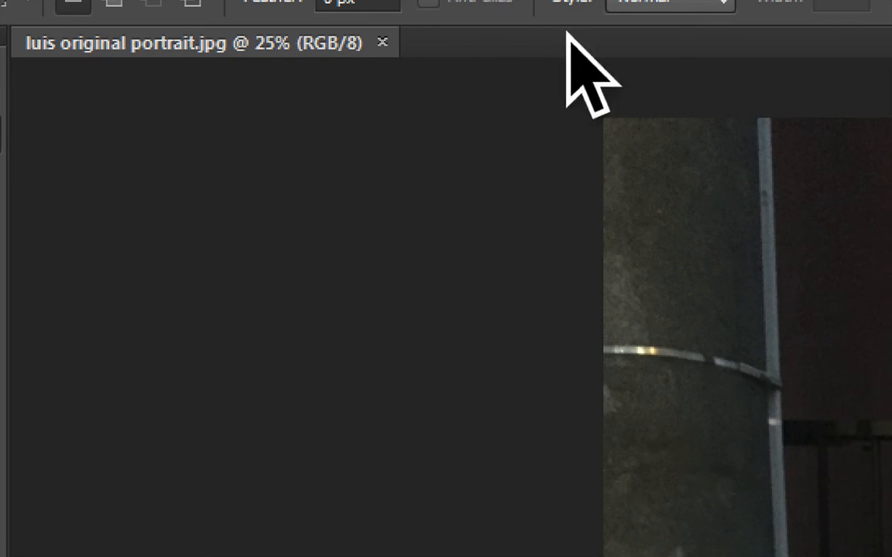
{"action": "mouse_move", "coordinate": [267, 60]}
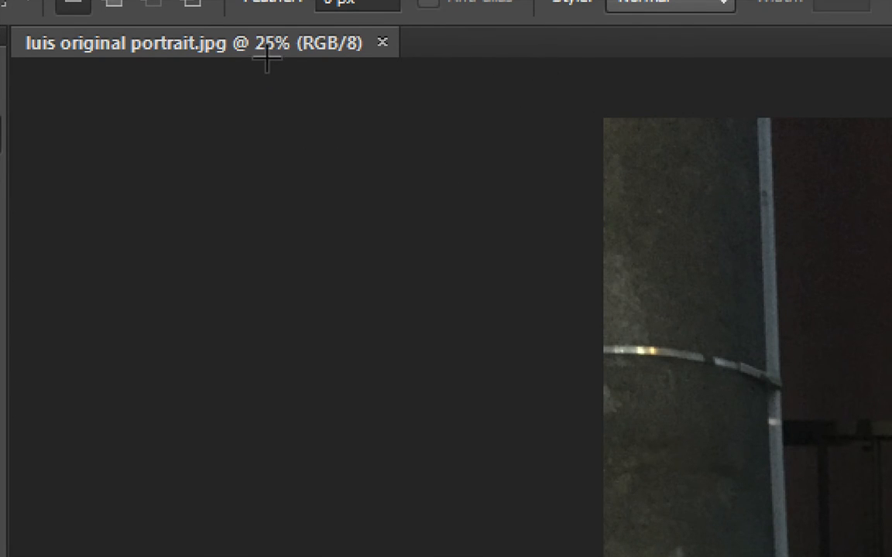
{"action": "mouse_move", "coordinate": [336, 68]}
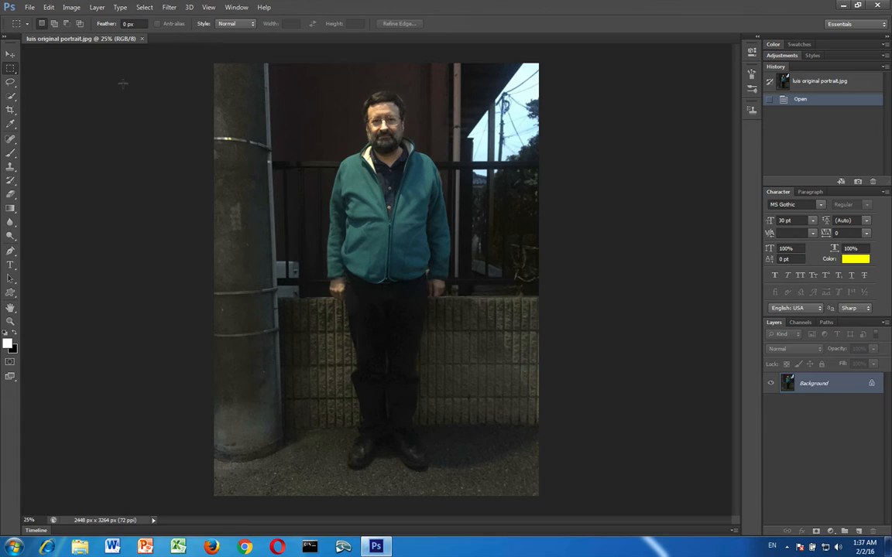
{"action": "mouse_move", "coordinate": [160, 53]}
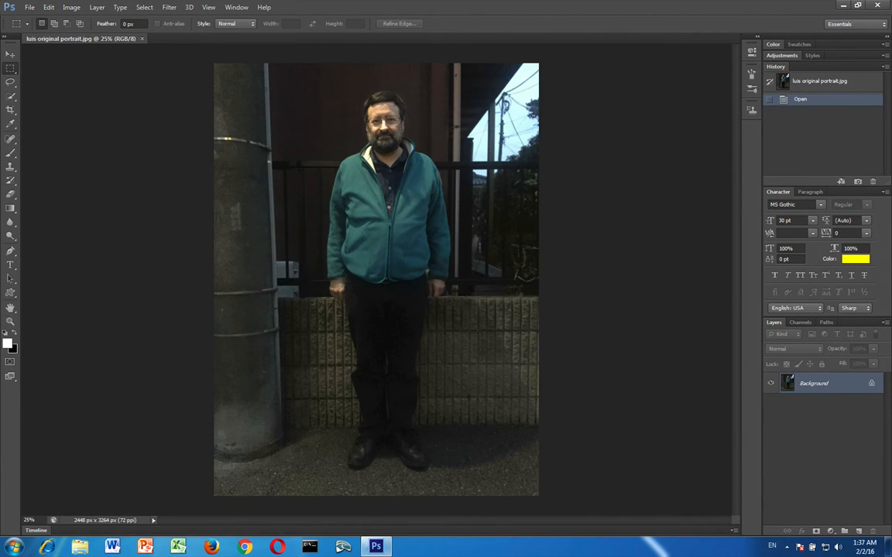
{"action": "left_click", "coordinate": [11, 321]}
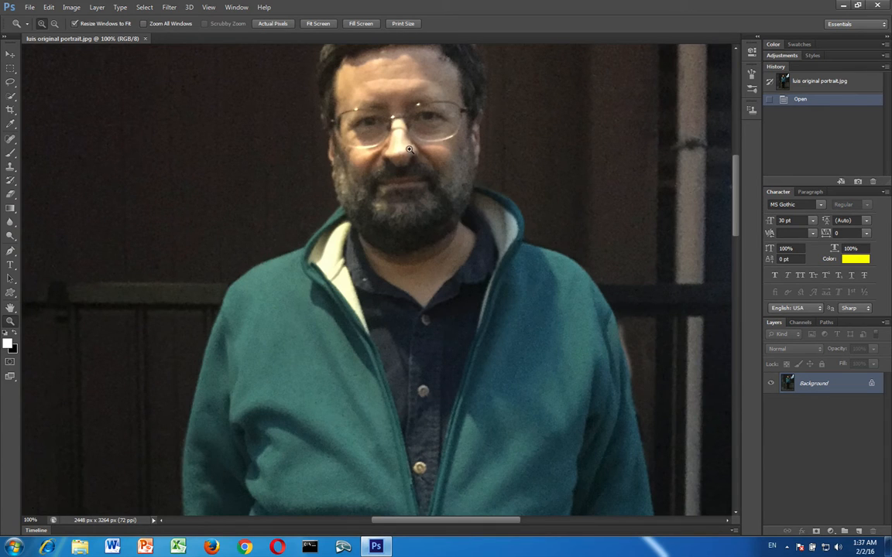
{"action": "mouse_move", "coordinate": [382, 126]}
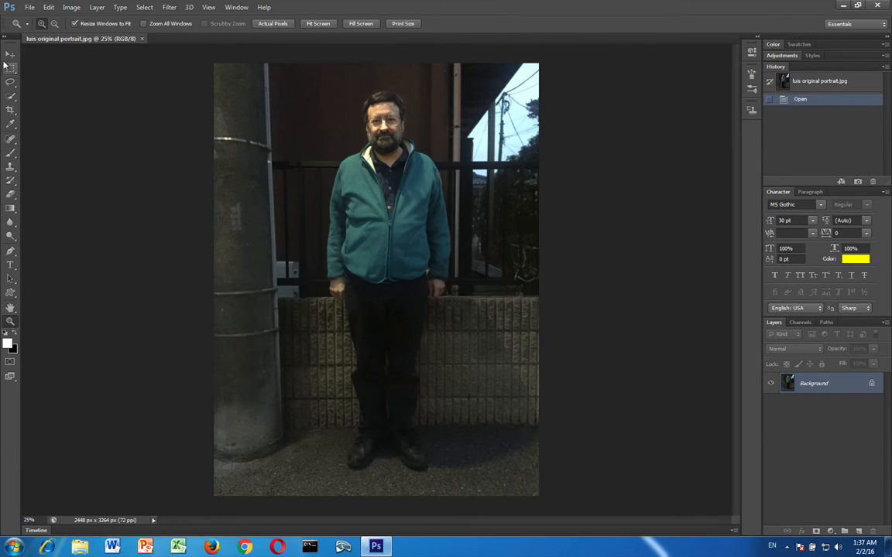
{"action": "left_click", "coordinate": [10, 55]}
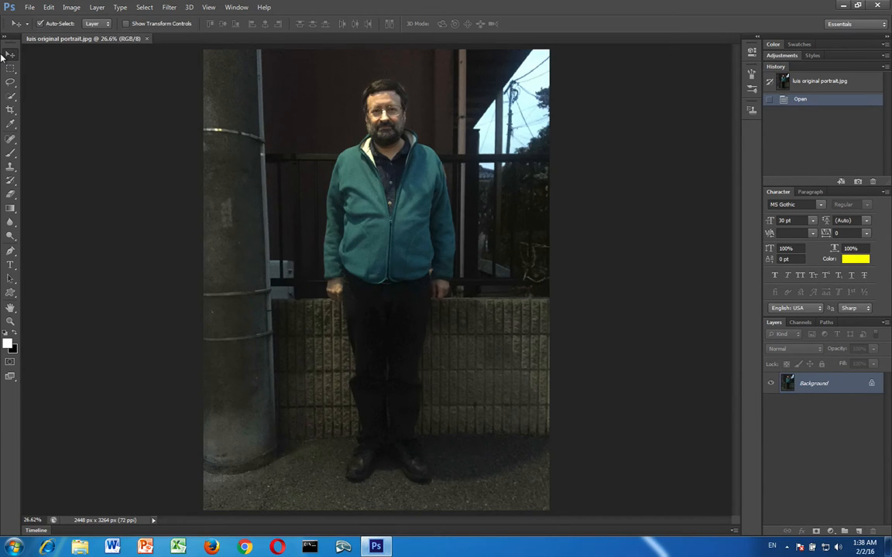
{"action": "mouse_move", "coordinate": [345, 298]}
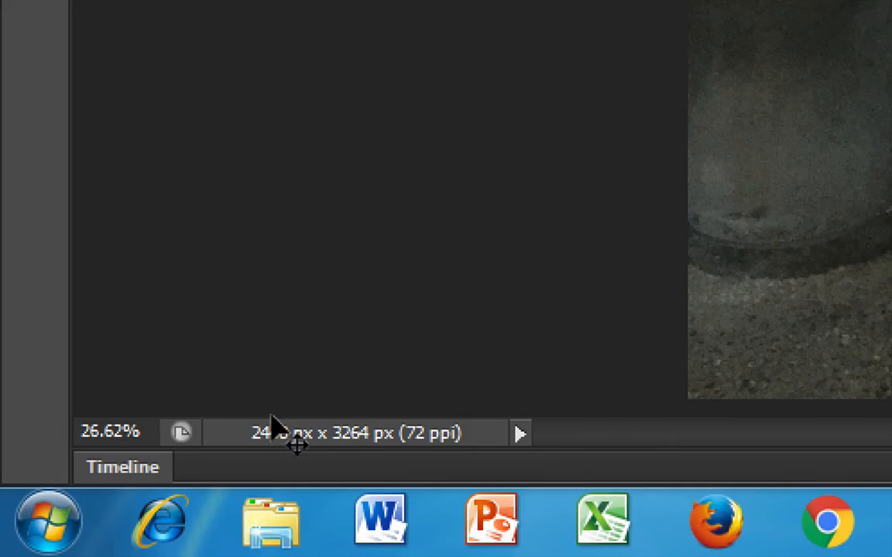
{"action": "mouse_move", "coordinate": [263, 457]}
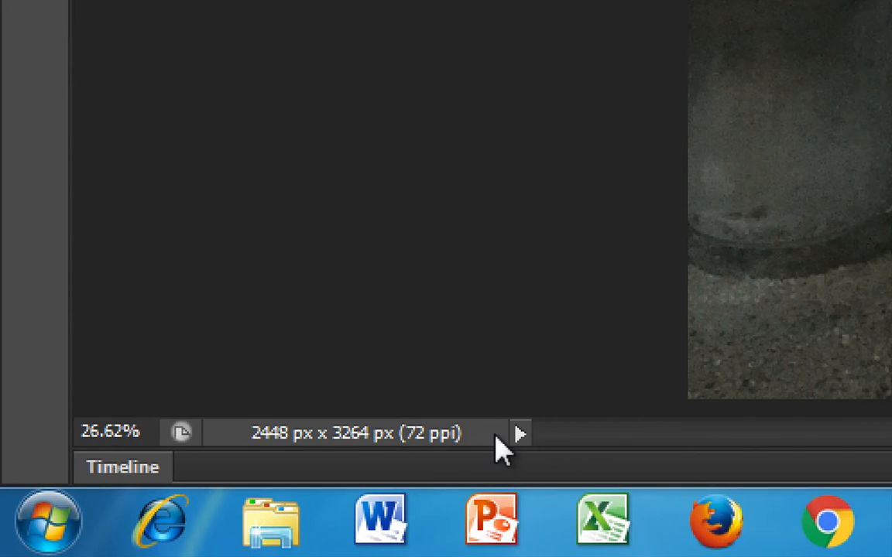
{"action": "mouse_move", "coordinate": [402, 456]}
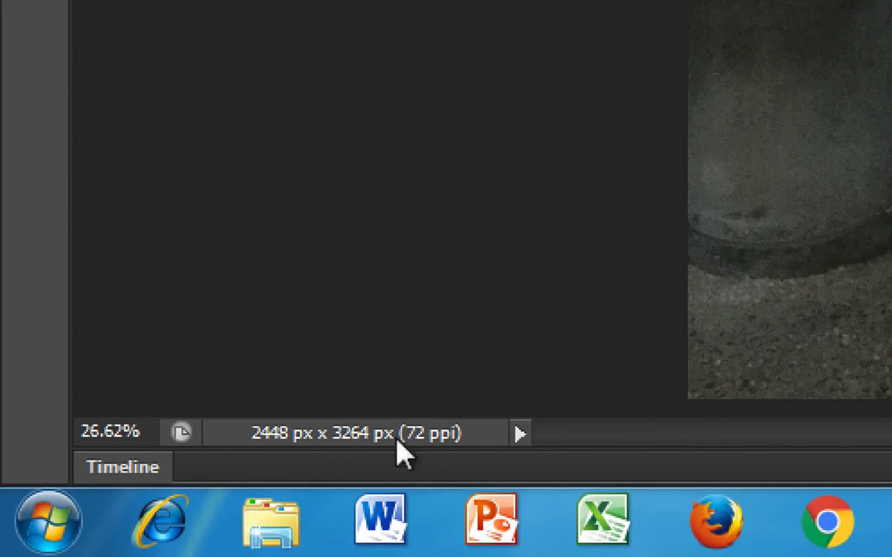
Set the status bar to Document Dimensions, showing 2448 × 3264 px at 72 ppi.
{"action": "left_click", "coordinate": [519, 432]}
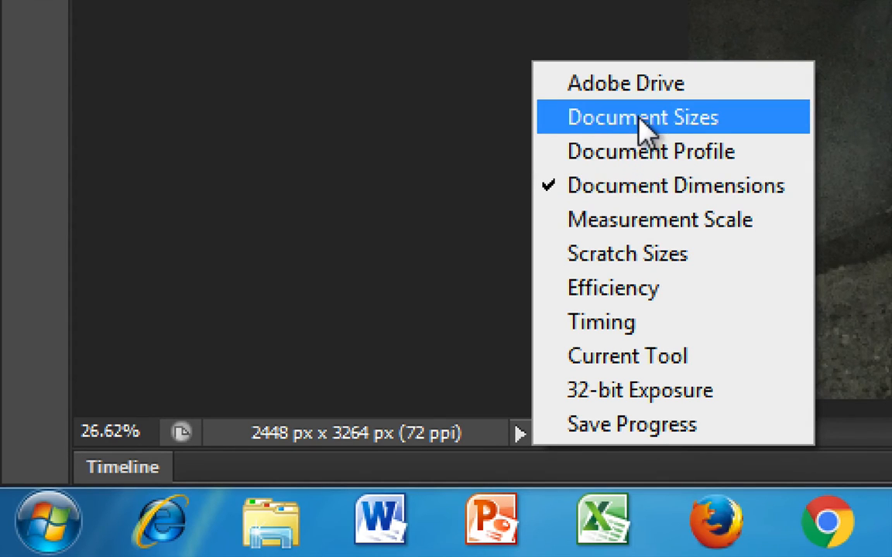
{"action": "left_click", "coordinate": [642, 117]}
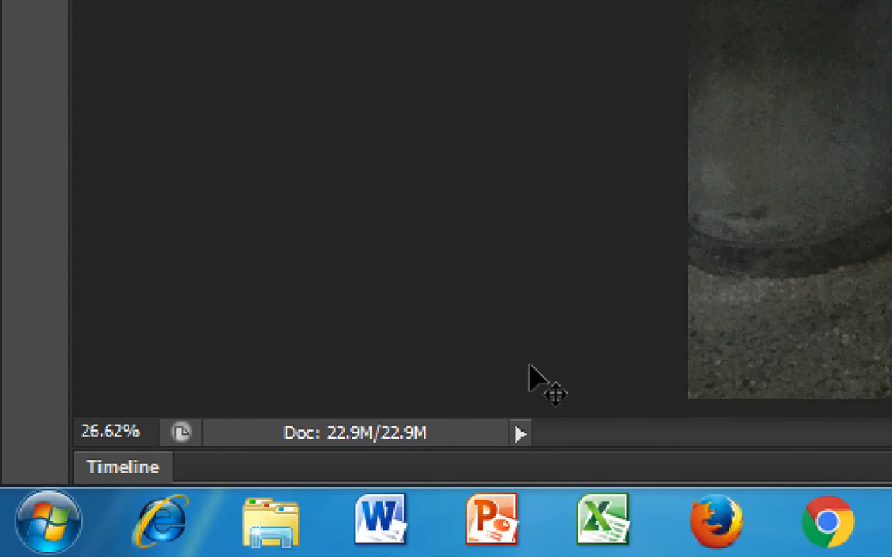
{"action": "left_click", "coordinate": [519, 432]}
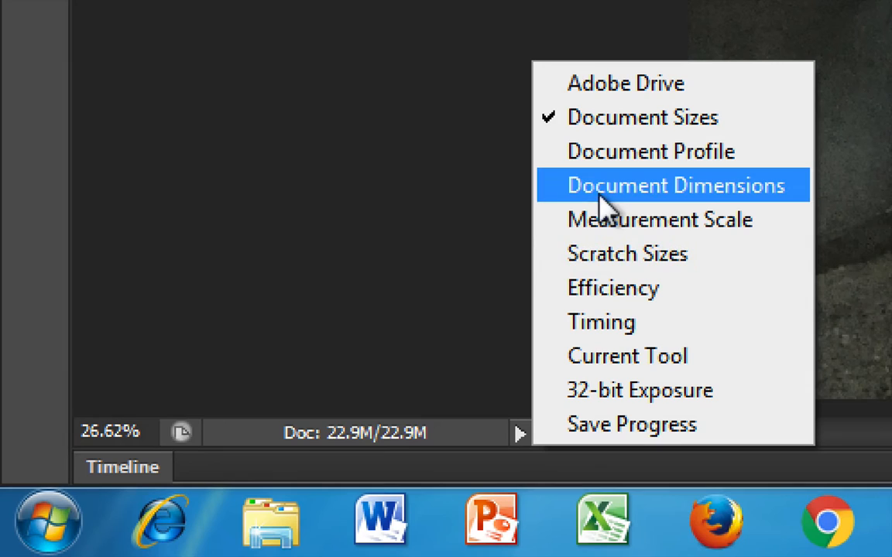
{"action": "left_click", "coordinate": [674, 185]}
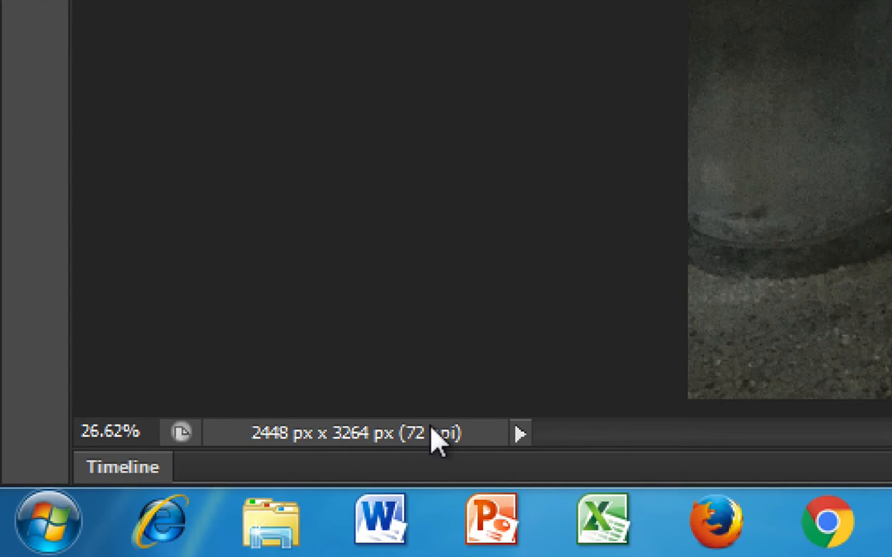
{"action": "mouse_move", "coordinate": [438, 434]}
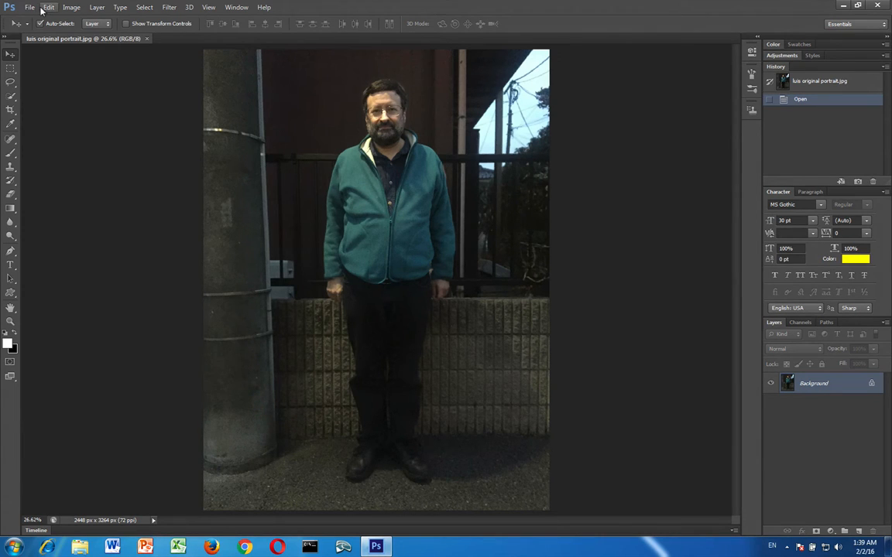
{"action": "left_click", "coordinate": [48, 6]}
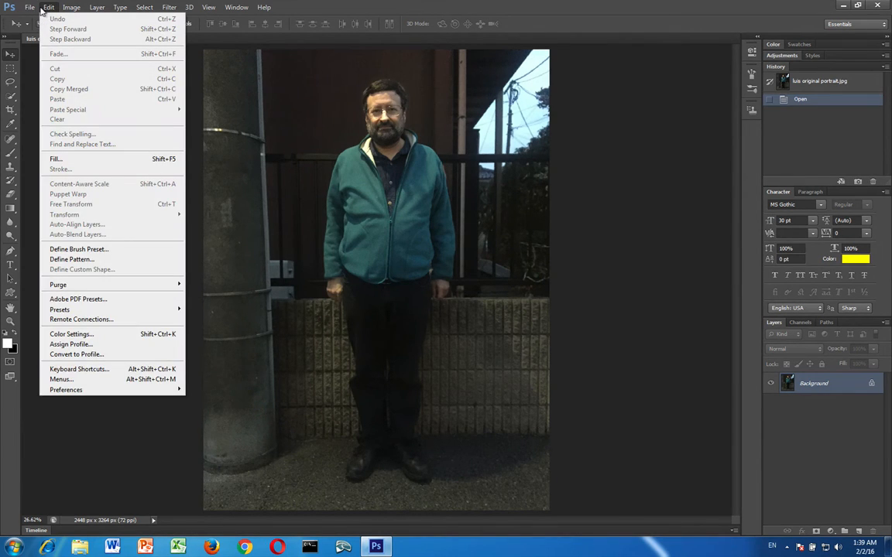
{"action": "mouse_move", "coordinate": [78, 389]}
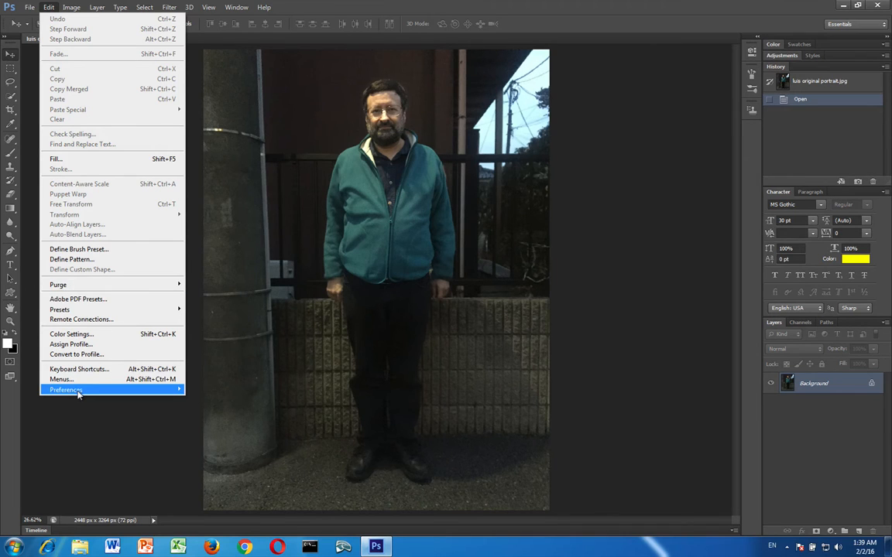
{"action": "mouse_move", "coordinate": [66, 389]}
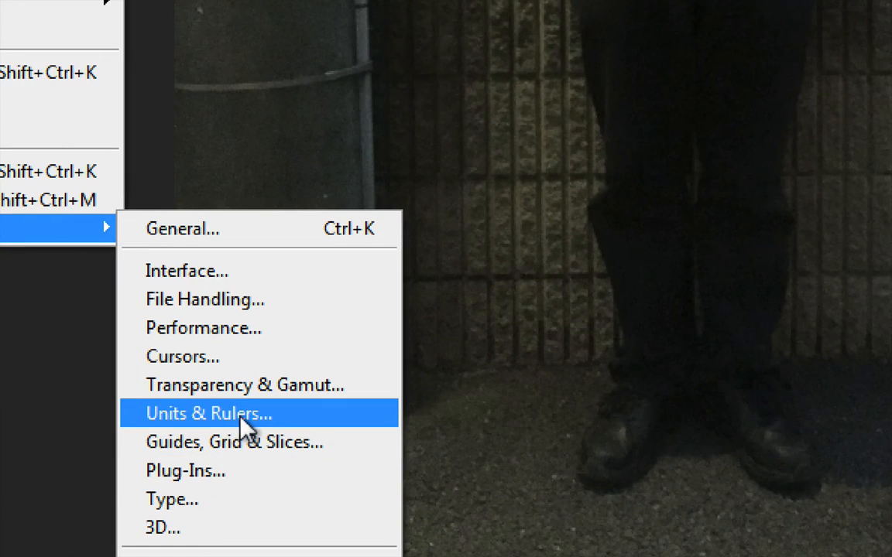
{"action": "left_click", "coordinate": [208, 412]}
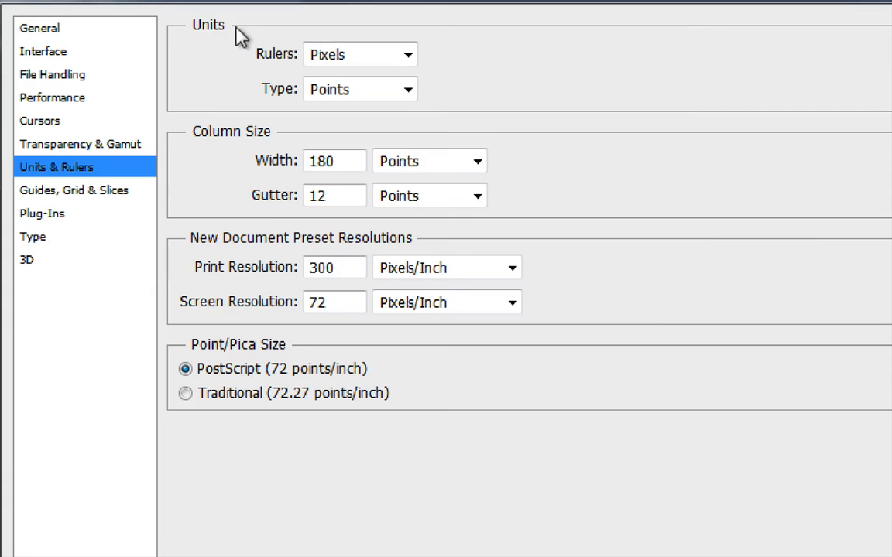
{"action": "left_click", "coordinate": [360, 54]}
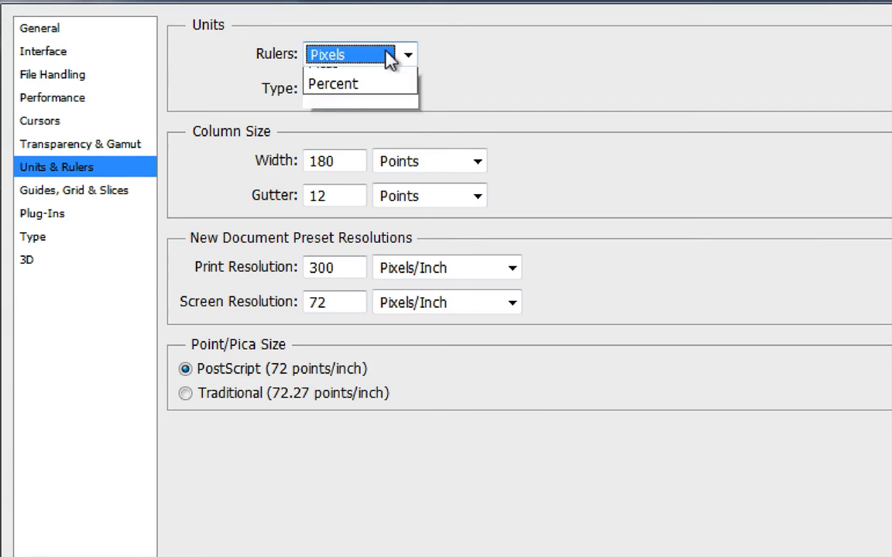
{"action": "left_click", "coordinate": [408, 54]}
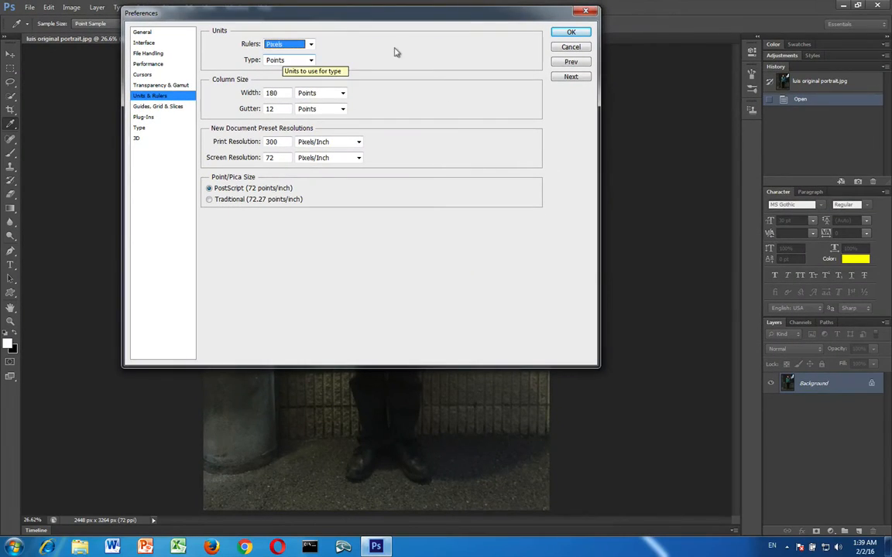
{"action": "left_click", "coordinate": [571, 31]}
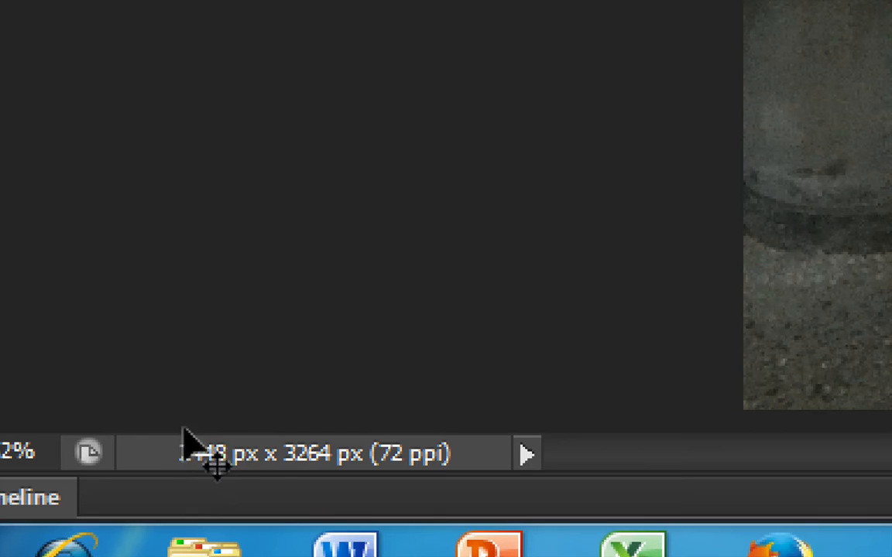
{"action": "mouse_move", "coordinate": [329, 484]}
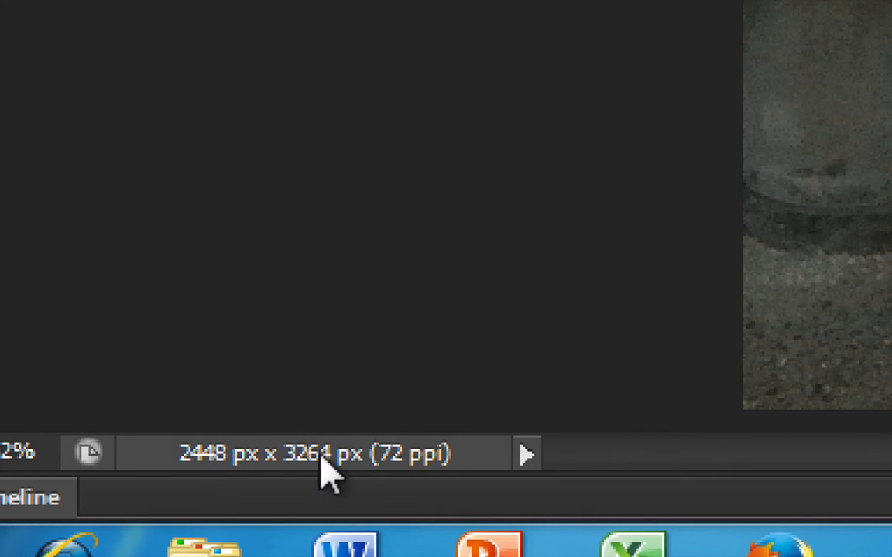
{"action": "mouse_move", "coordinate": [217, 503]}
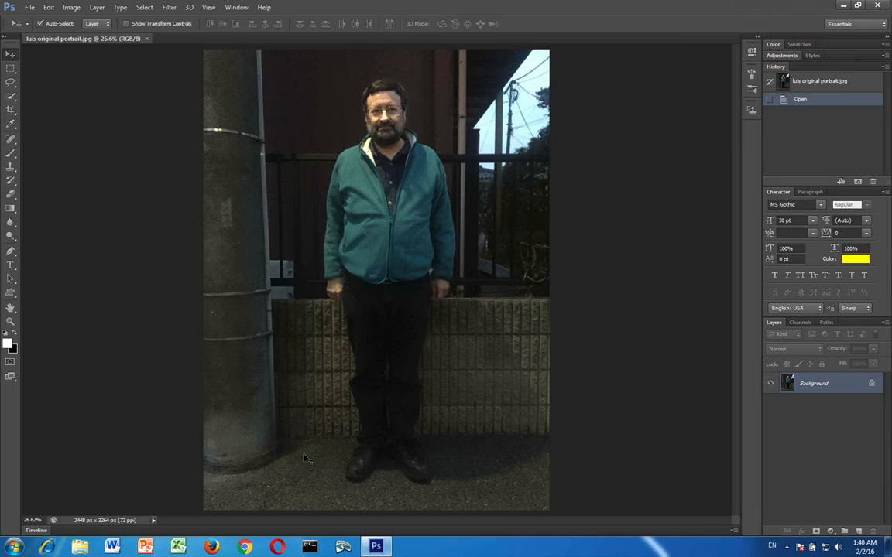
{"action": "mouse_move", "coordinate": [557, 204]}
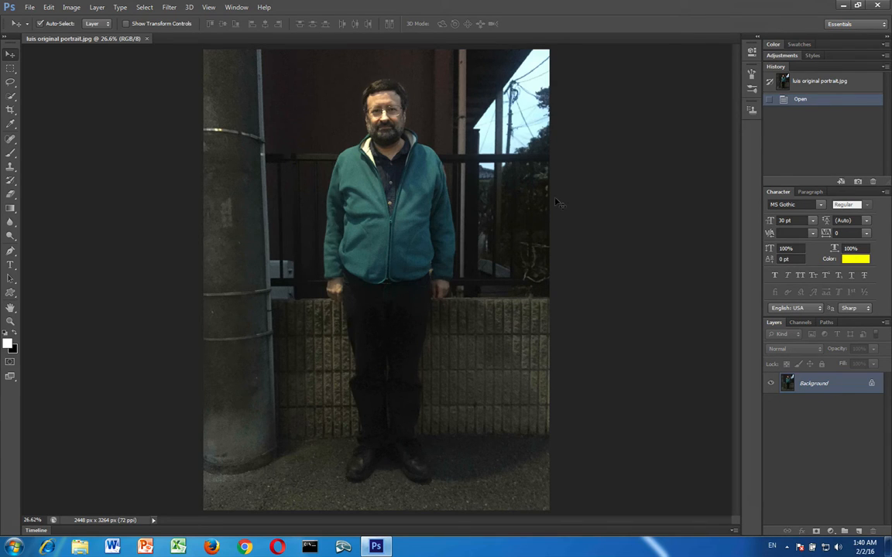
{"action": "mouse_move", "coordinate": [225, 225]}
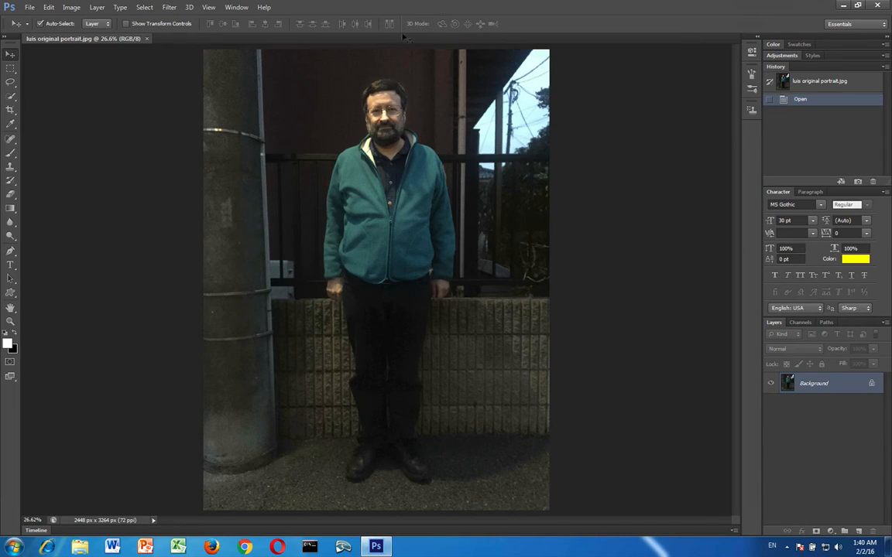
{"action": "mouse_move", "coordinate": [343, 147]}
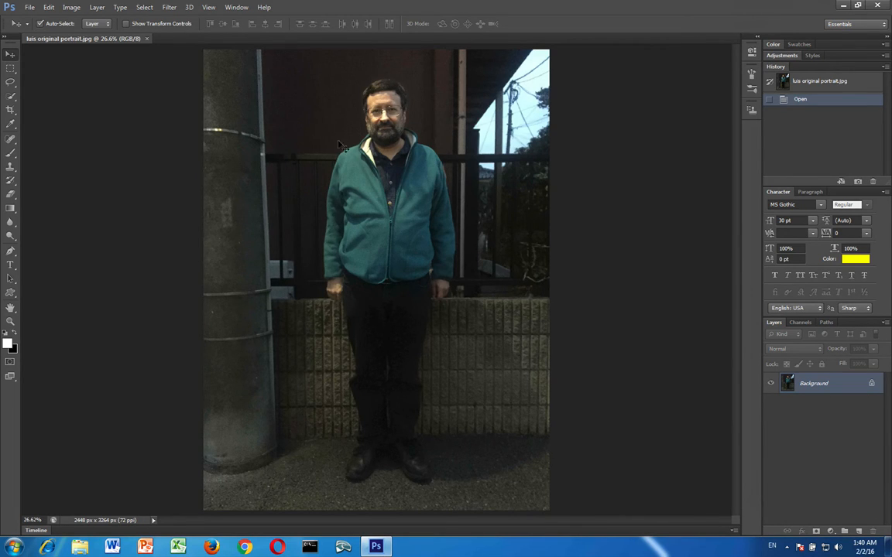
{"action": "mouse_move", "coordinate": [192, 141]}
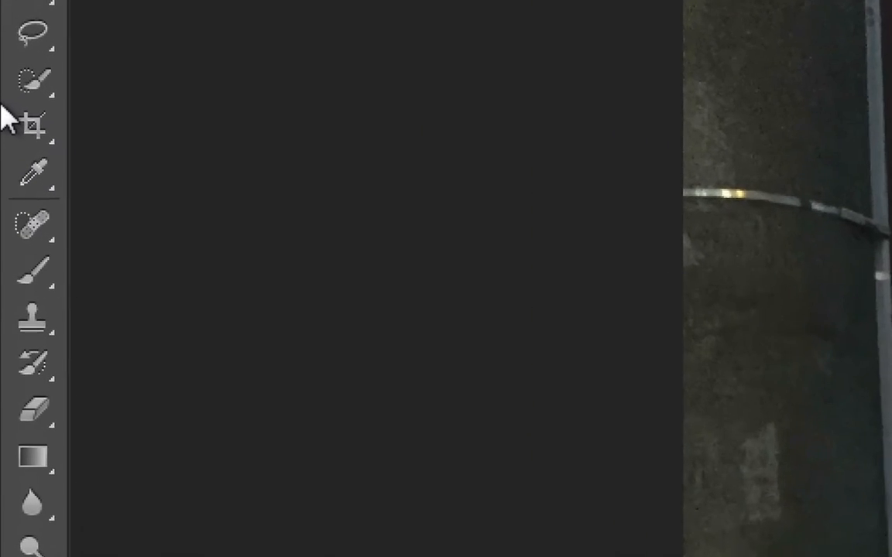
Select the Crop tool and begin drawing a crop box above the man's head.
{"action": "left_click", "coordinate": [34, 127]}
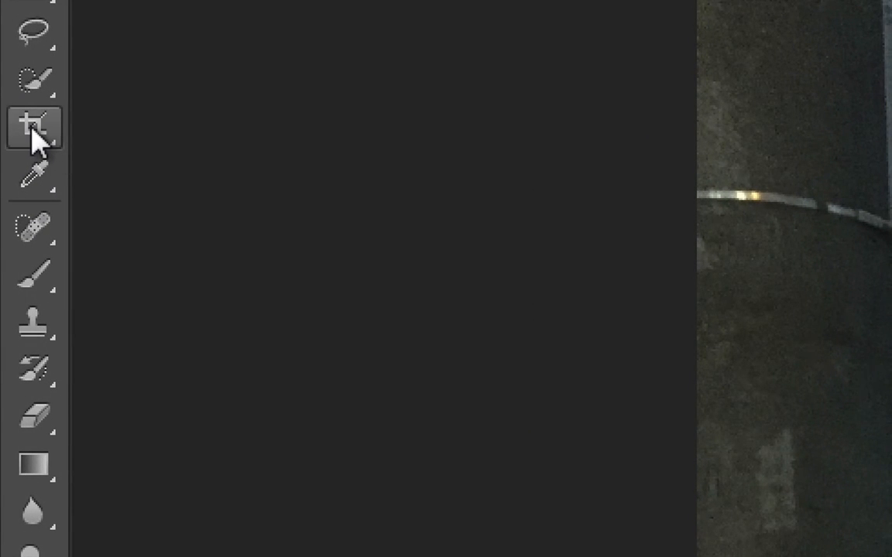
{"action": "mouse_move", "coordinate": [34, 127]}
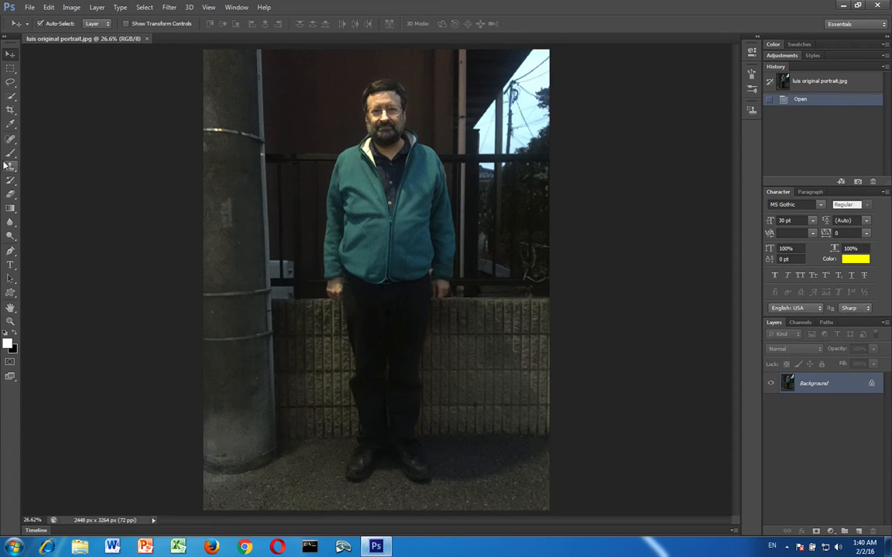
{"action": "left_click", "coordinate": [11, 109]}
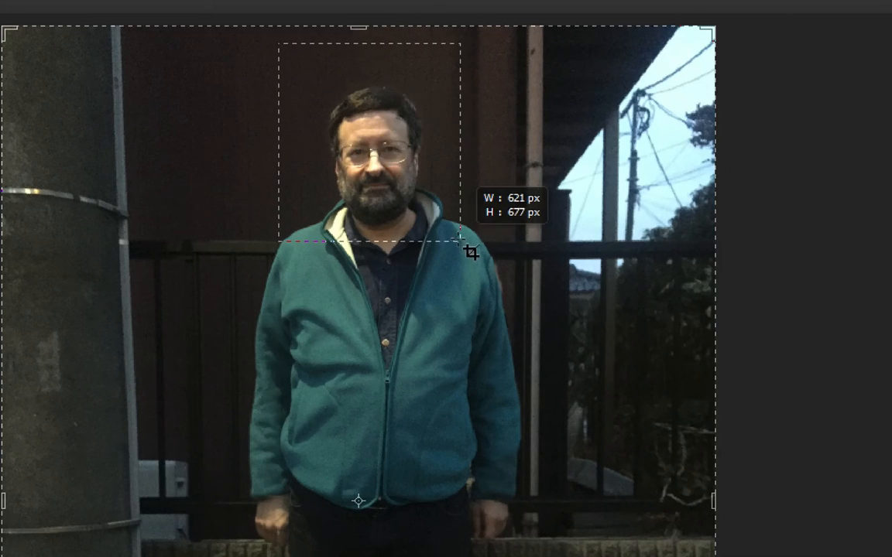
Enlarge the crop box to about 690 × 850 px and center it on face and shoulders.
{"action": "left_click_drag", "start_coordinate": [461, 240], "coordinate": [478, 290]}
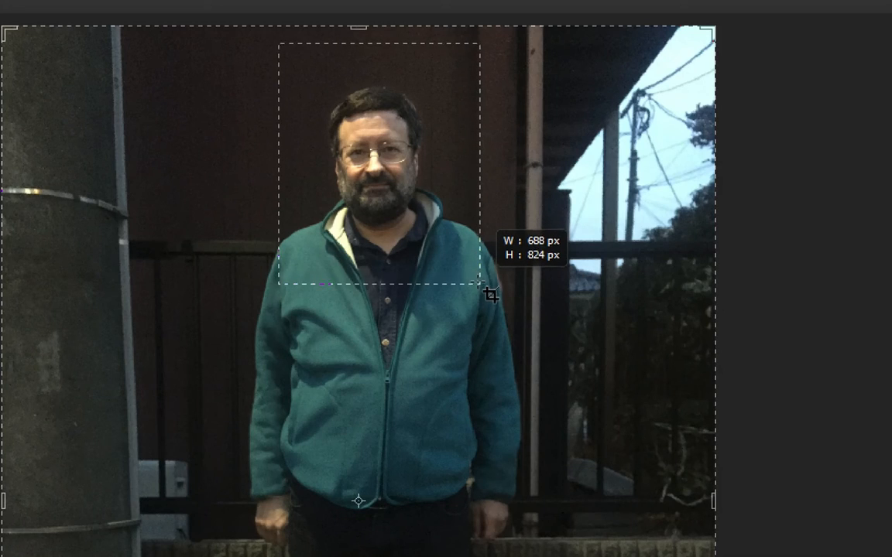
{"action": "left_click_drag", "start_coordinate": [480, 292], "coordinate": [484, 302]}
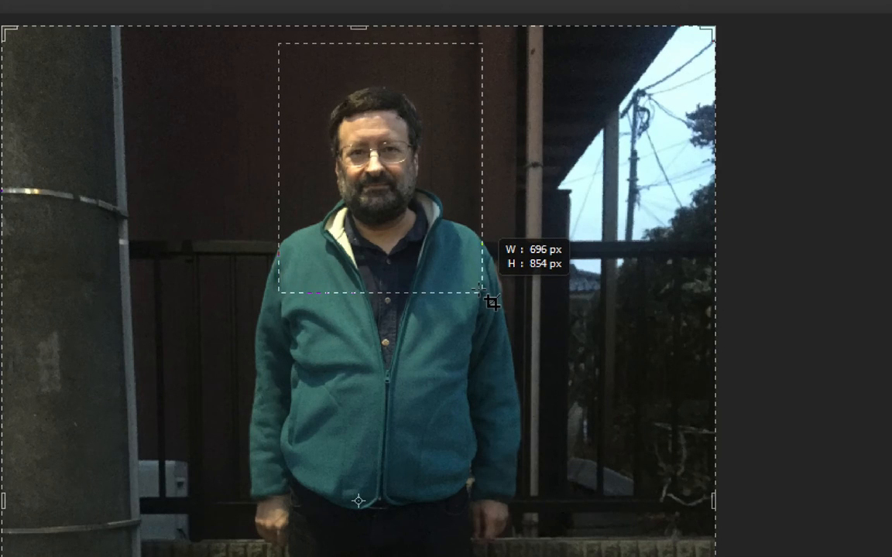
{"action": "left_click_drag", "start_coordinate": [480, 297], "coordinate": [473, 297]}
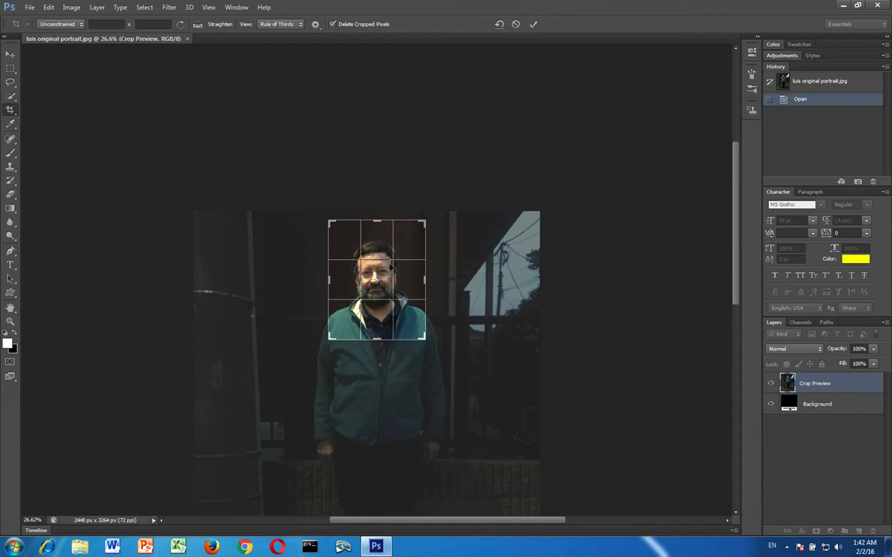
{"action": "left_click_drag", "start_coordinate": [377, 279], "coordinate": [397, 263]}
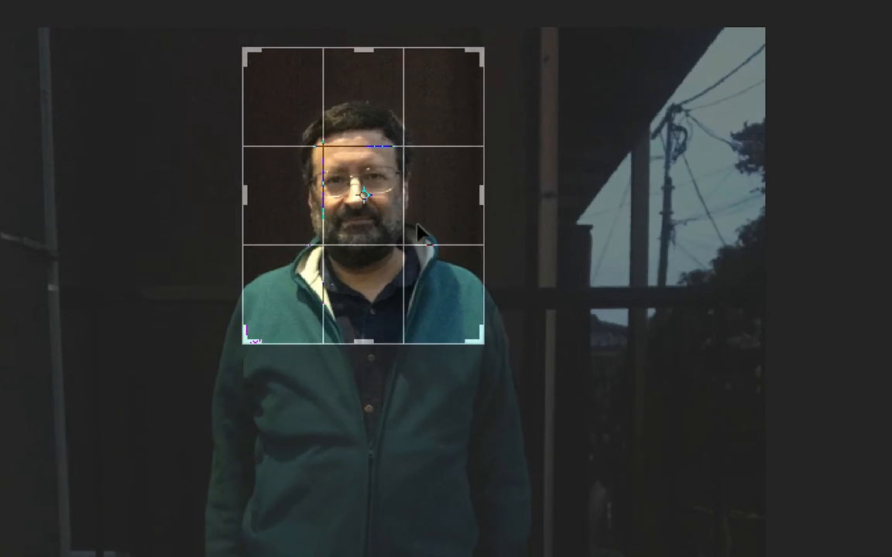
{"action": "mouse_move", "coordinate": [347, 165]}
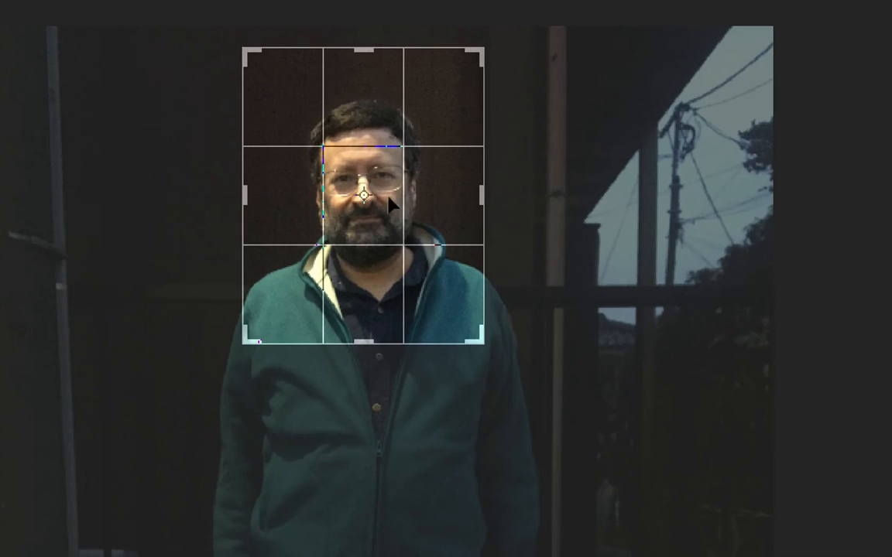
{"action": "mouse_move", "coordinate": [364, 286]}
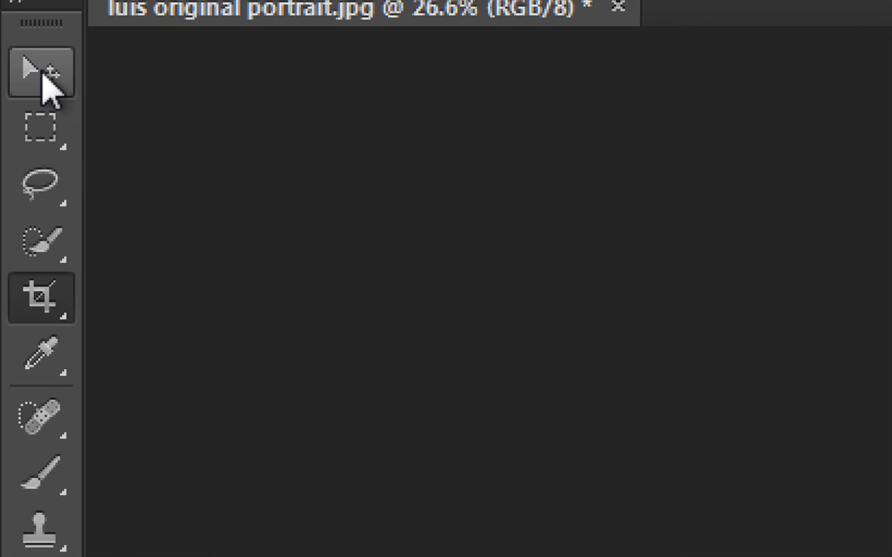
{"action": "mouse_move", "coordinate": [40, 70]}
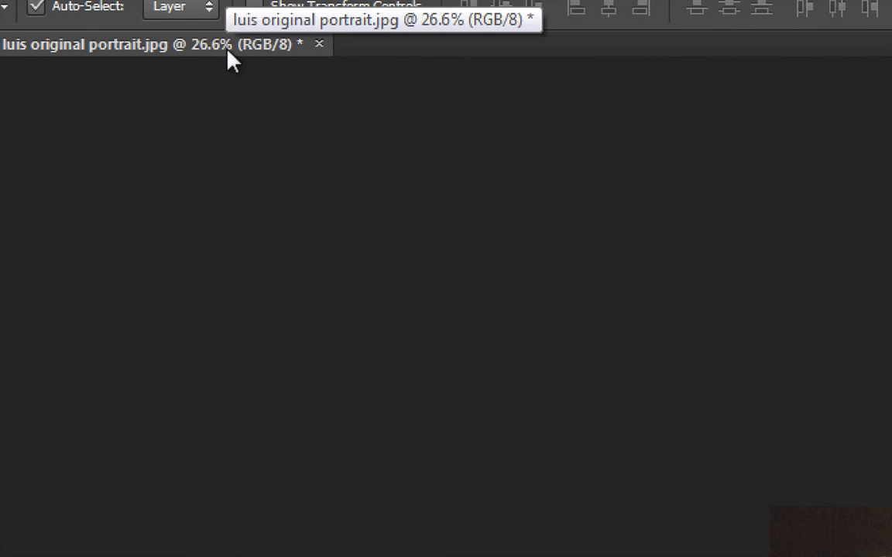
{"action": "mouse_move", "coordinate": [219, 64]}
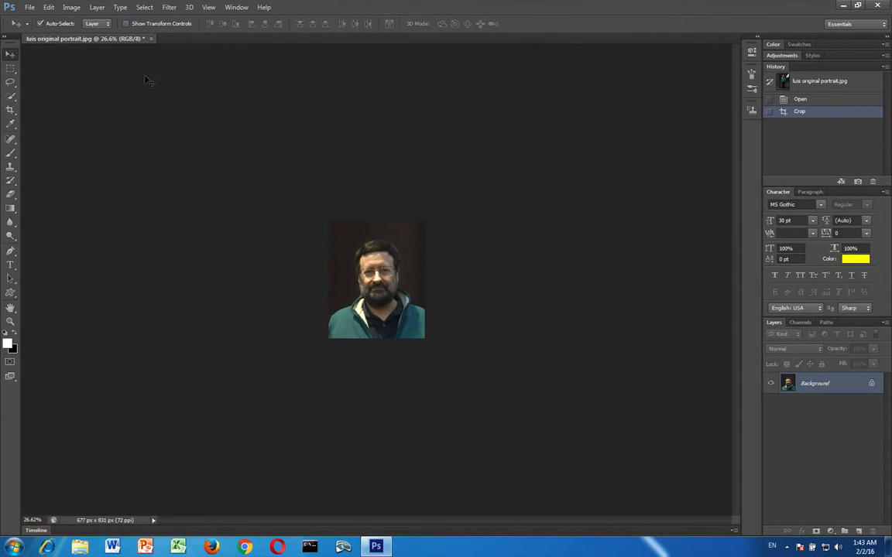
{"action": "mouse_move", "coordinate": [459, 385]}
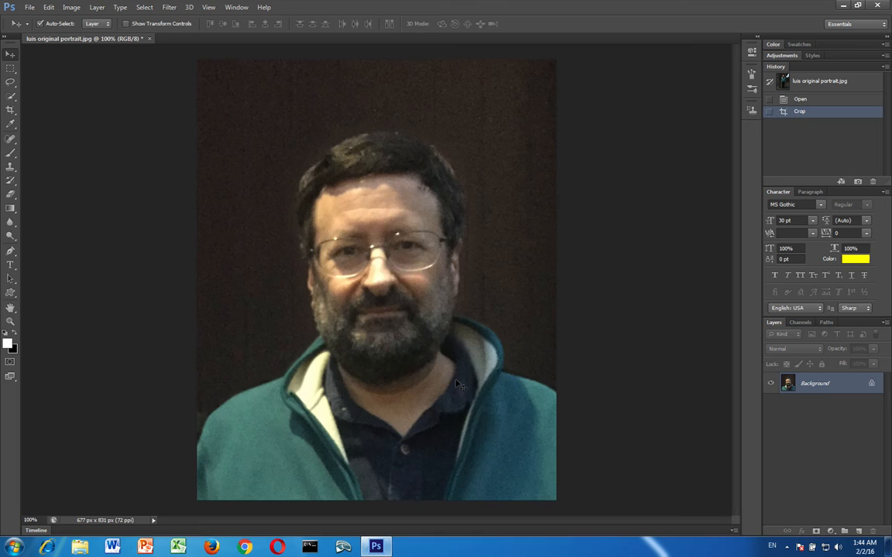
{"action": "mouse_move", "coordinate": [219, 155]}
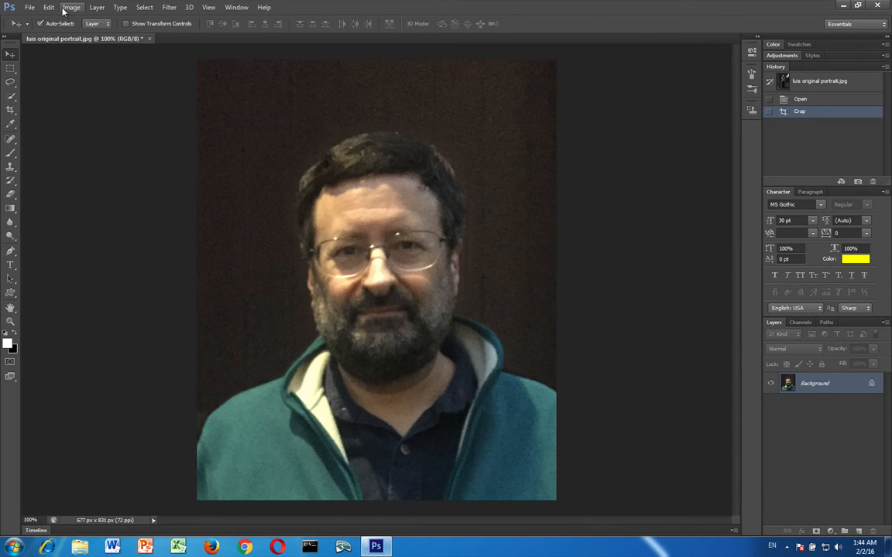
Open the Image Size dialog from the Image menu for the 677 × 831 px portrait.
{"action": "left_click", "coordinate": [71, 7]}
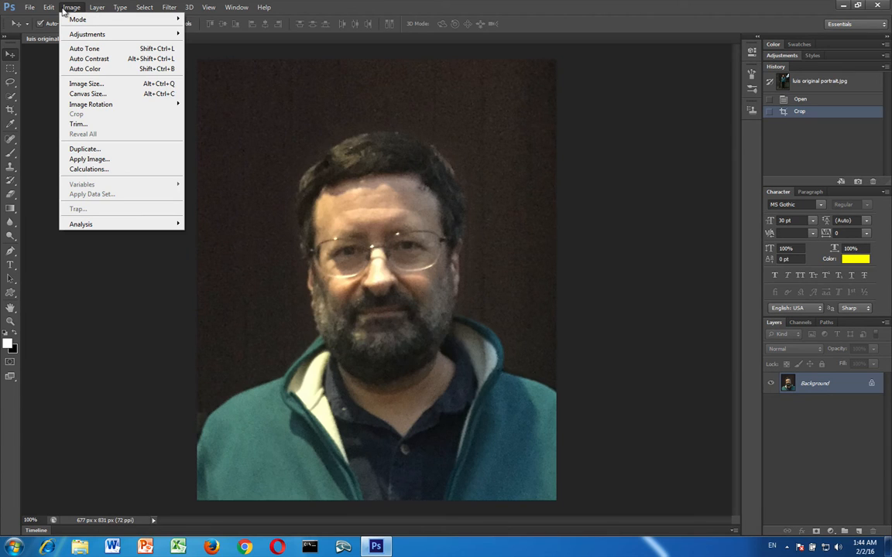
{"action": "mouse_move", "coordinate": [85, 84]}
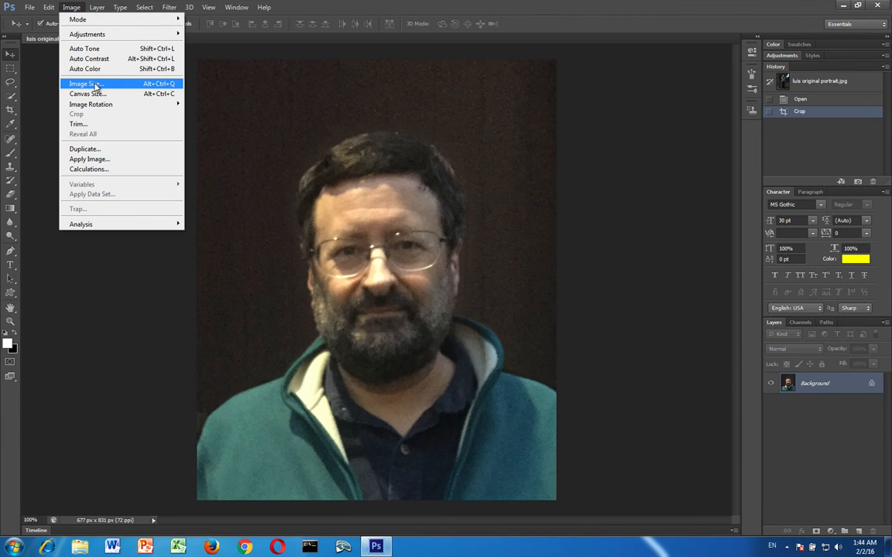
{"action": "left_click", "coordinate": [85, 84]}
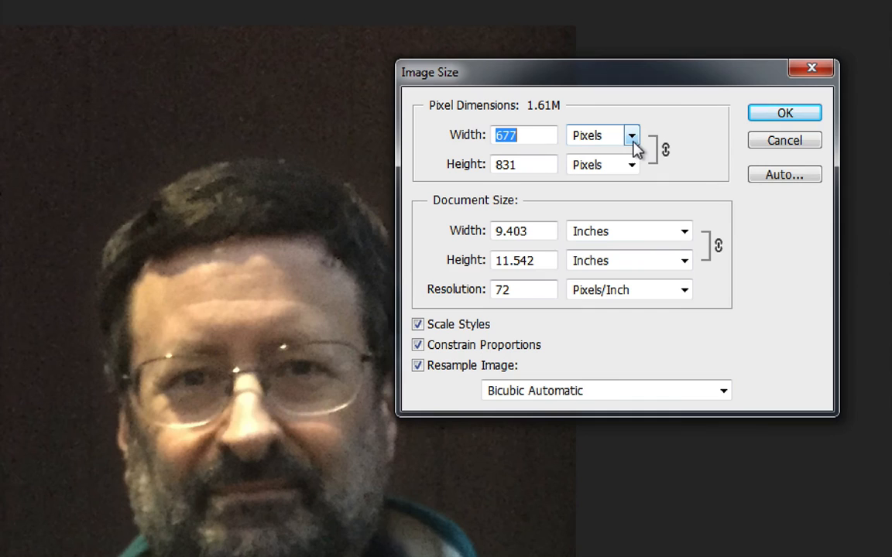
Resize the portrait to 200 px wide (245 px tall) with Constrain Proportions on.
{"action": "left_click", "coordinate": [632, 135]}
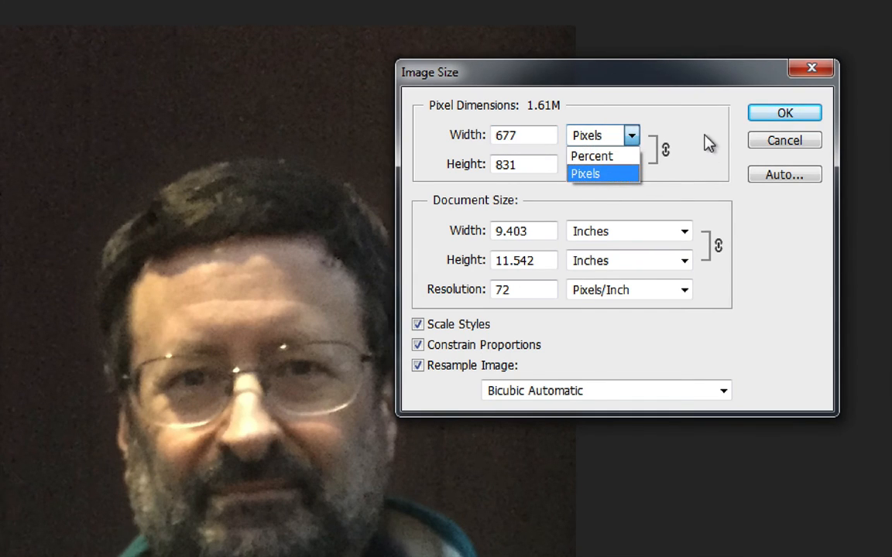
{"action": "left_click", "coordinate": [585, 174]}
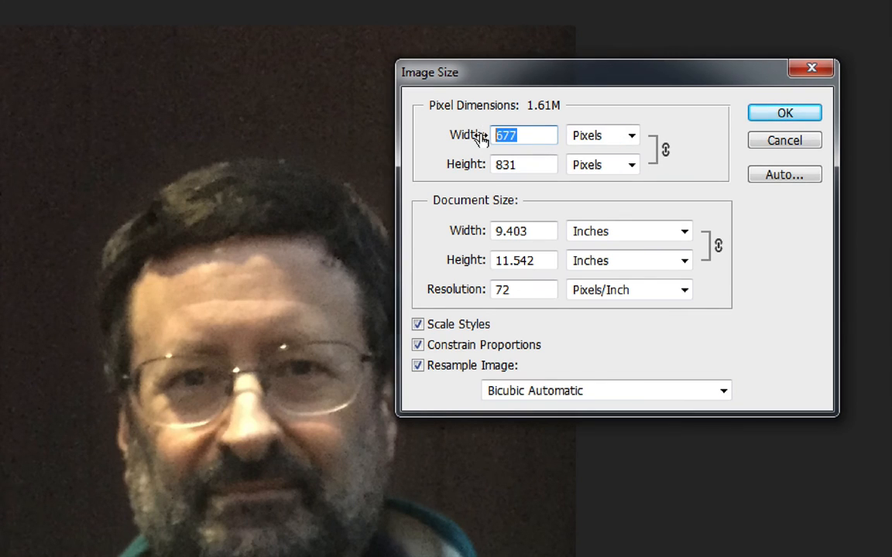
{"action": "type", "text": "200"}
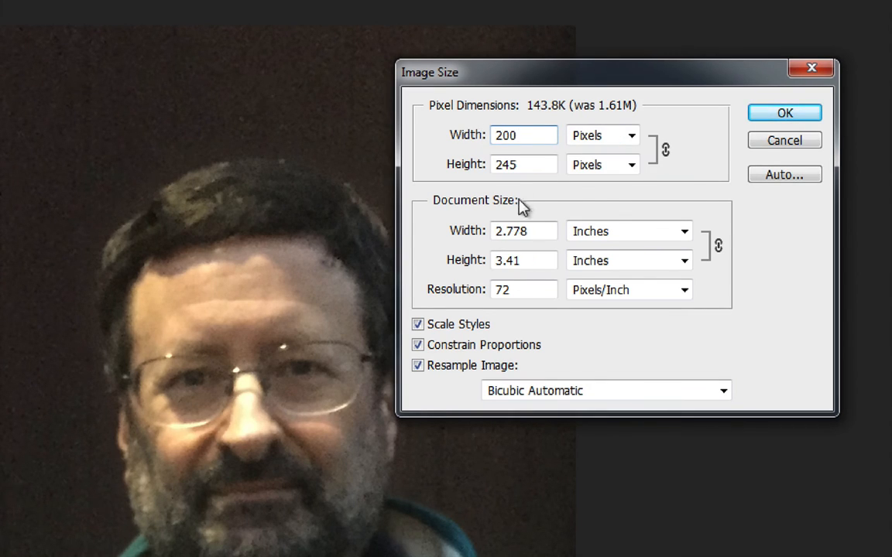
{"action": "left_click", "coordinate": [523, 164]}
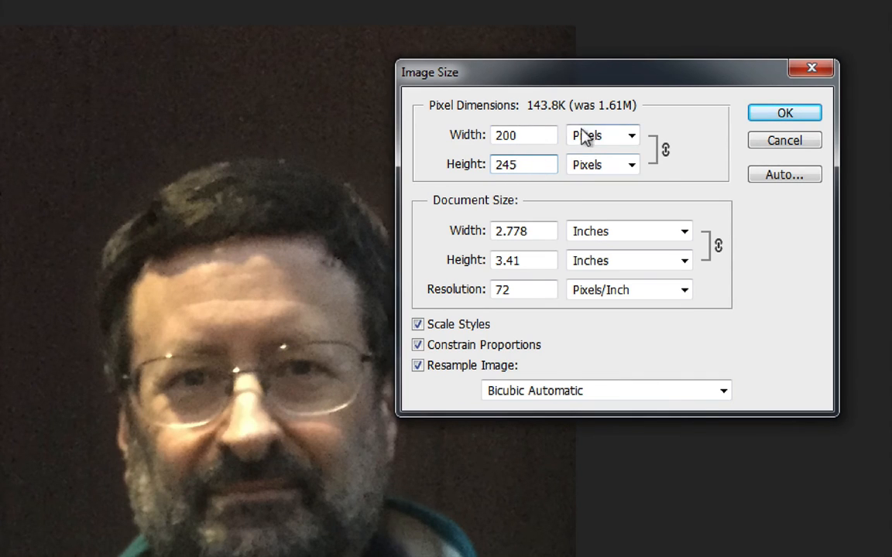
{"action": "mouse_move", "coordinate": [496, 325]}
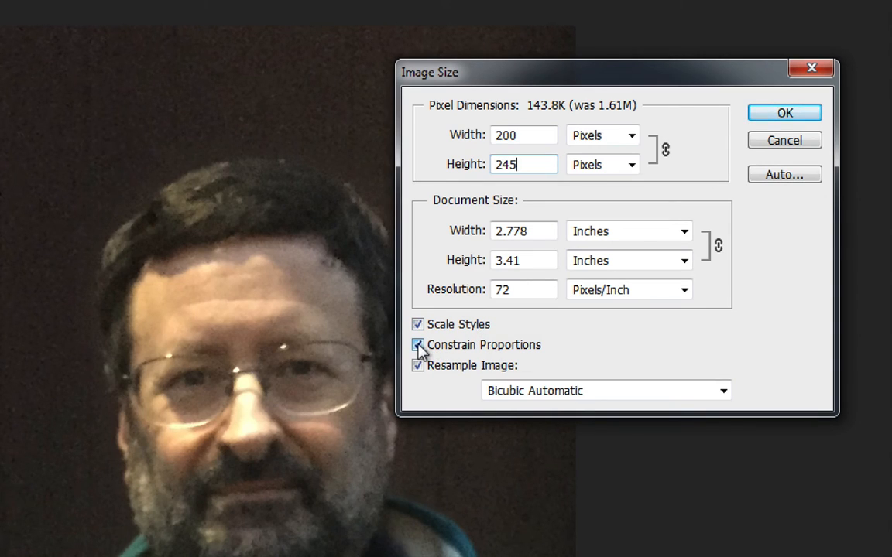
{"action": "left_click", "coordinate": [418, 345]}
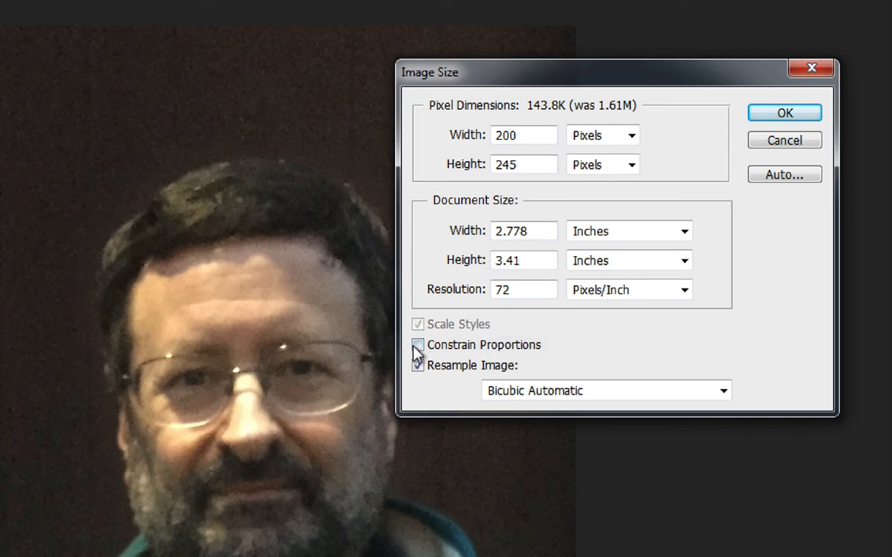
{"action": "left_click", "coordinate": [417, 345]}
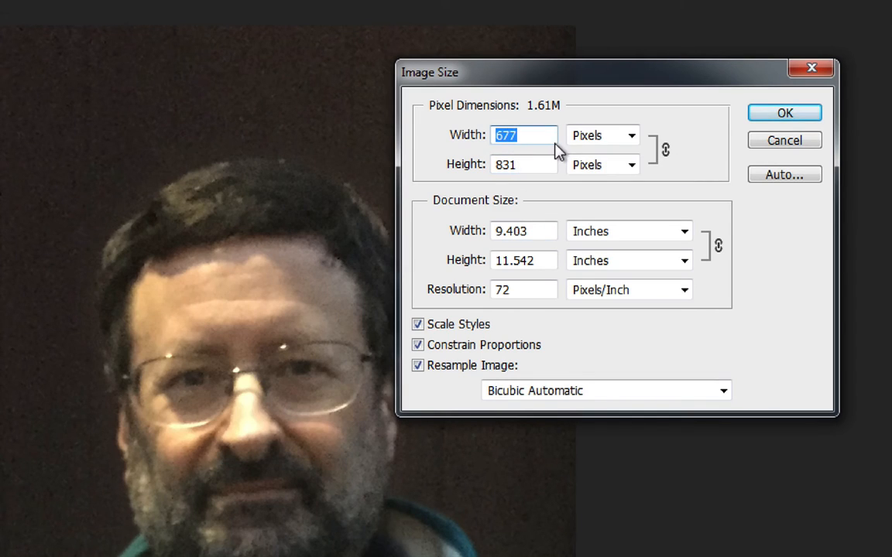
{"action": "type", "text": "200"}
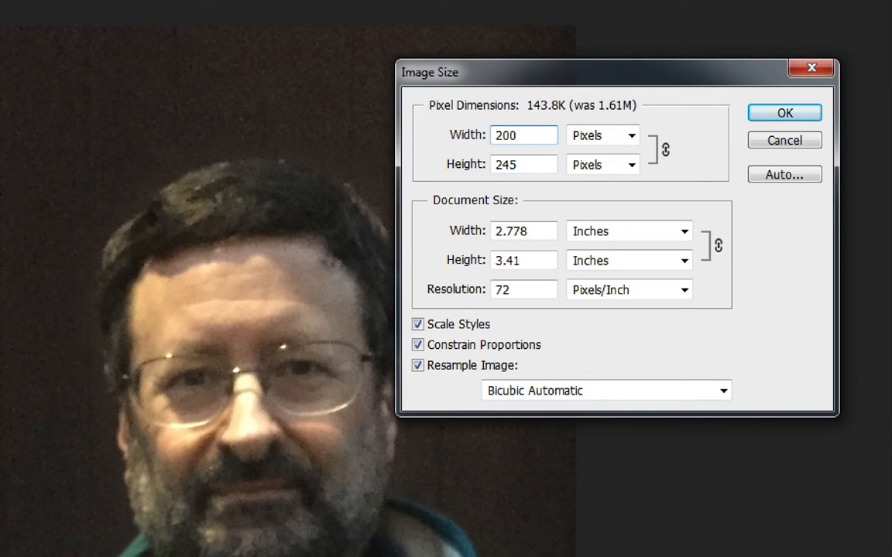
{"action": "left_click", "coordinate": [524, 164]}
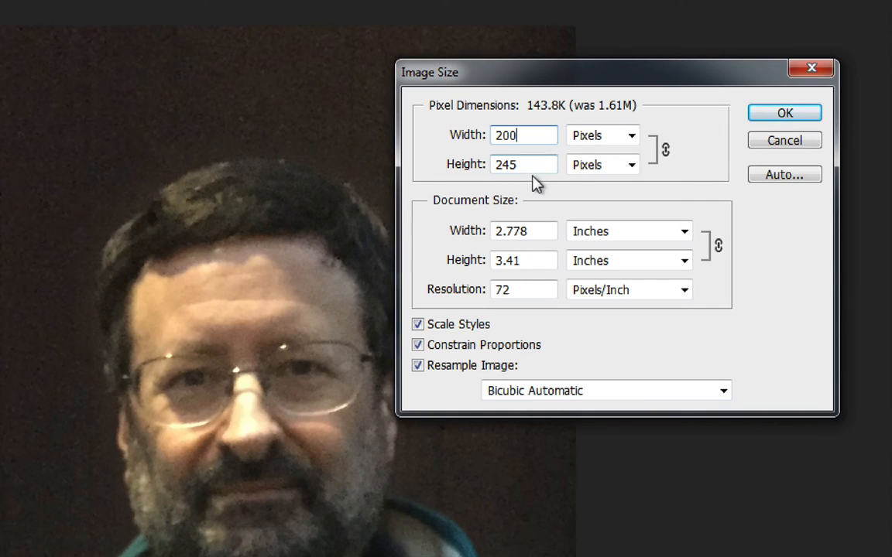
{"action": "mouse_move", "coordinate": [523, 164]}
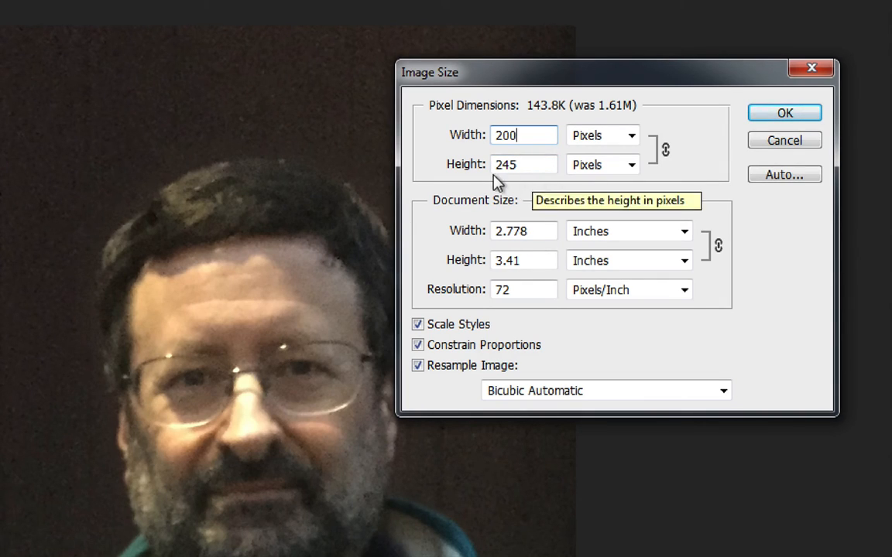
{"action": "mouse_move", "coordinate": [538, 194]}
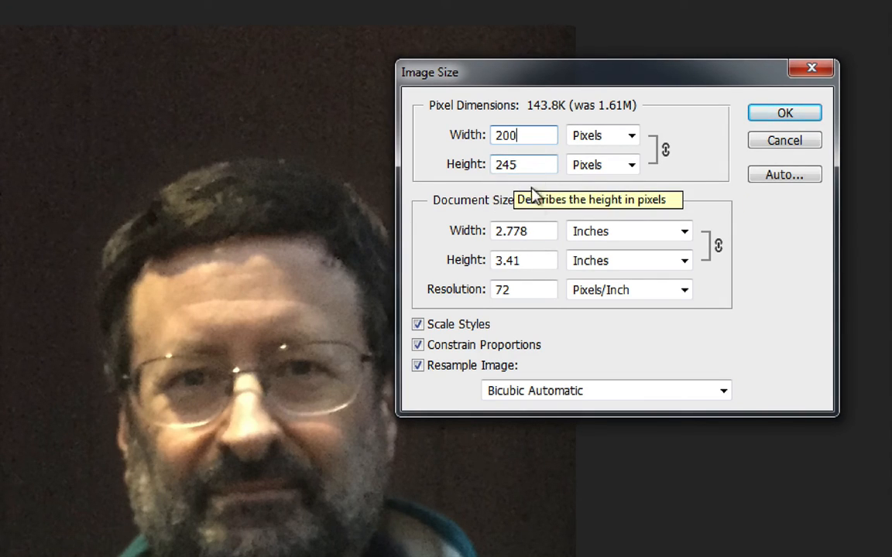
{"action": "mouse_move", "coordinate": [572, 236]}
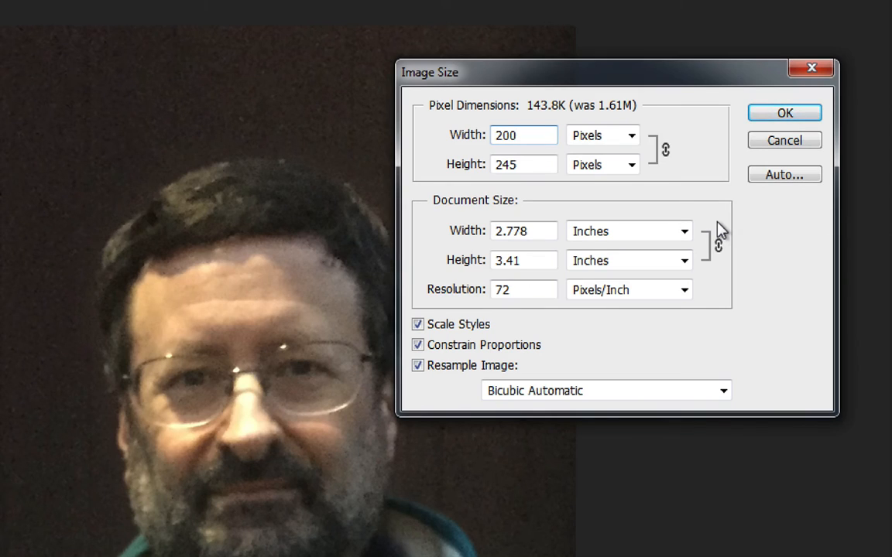
{"action": "left_click", "coordinate": [523, 135]}
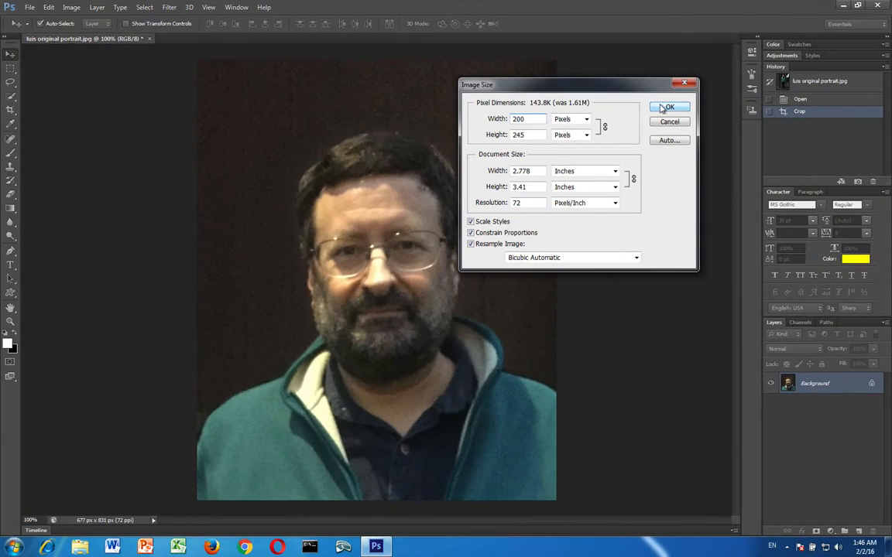
{"action": "left_click", "coordinate": [669, 107]}
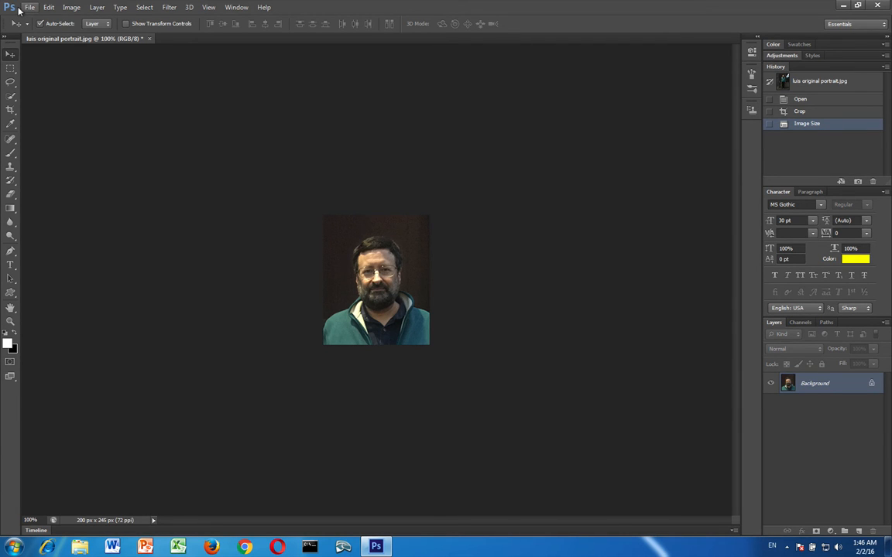
Open the File menu for the resized portrait.
{"action": "left_click", "coordinate": [30, 7]}
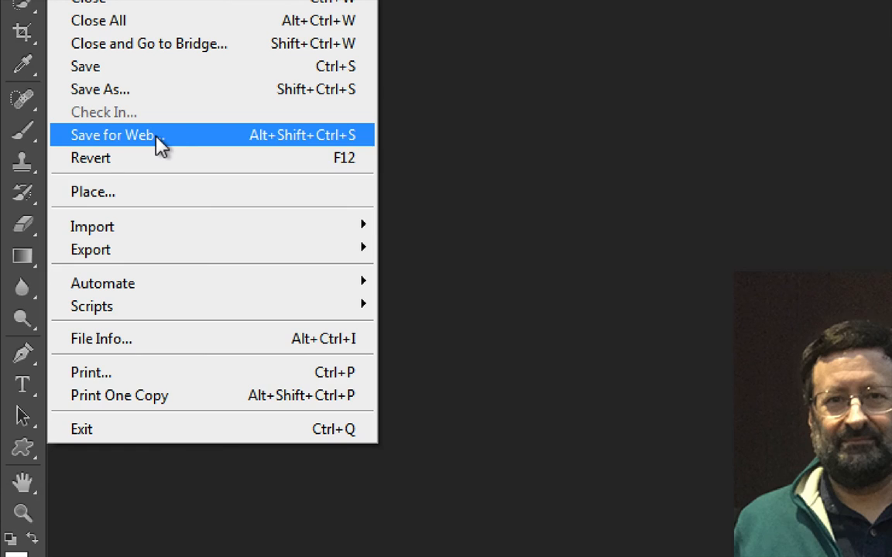
{"action": "mouse_move", "coordinate": [169, 148]}
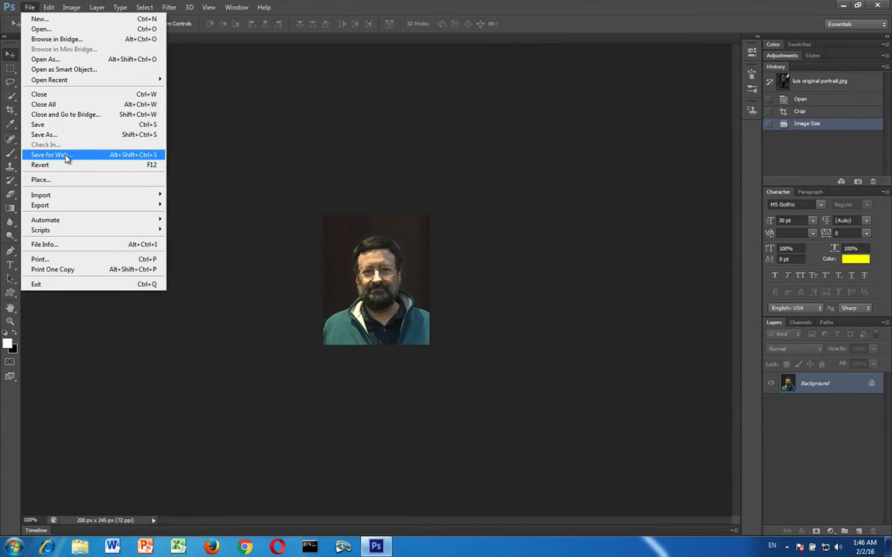
Choose Save for Web from the File menu.
{"action": "left_click", "coordinate": [48, 154]}
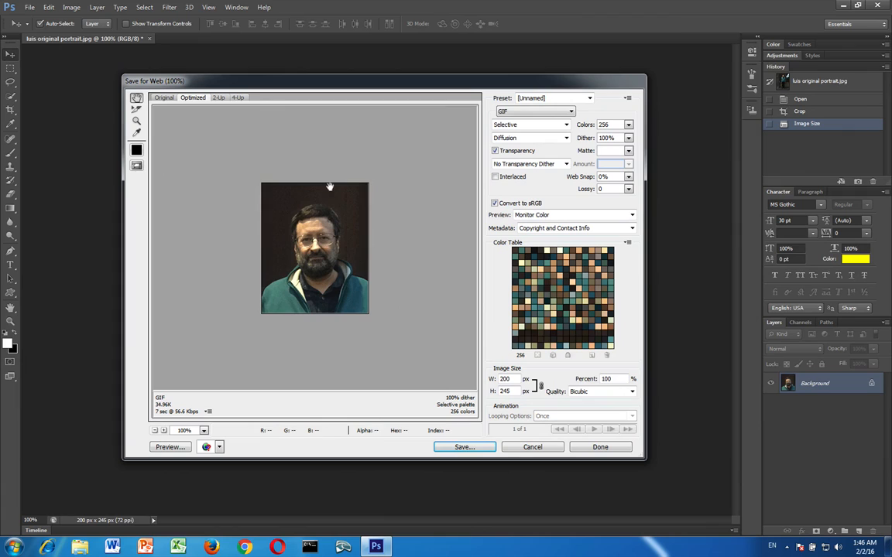
{"action": "mouse_move", "coordinate": [649, 176]}
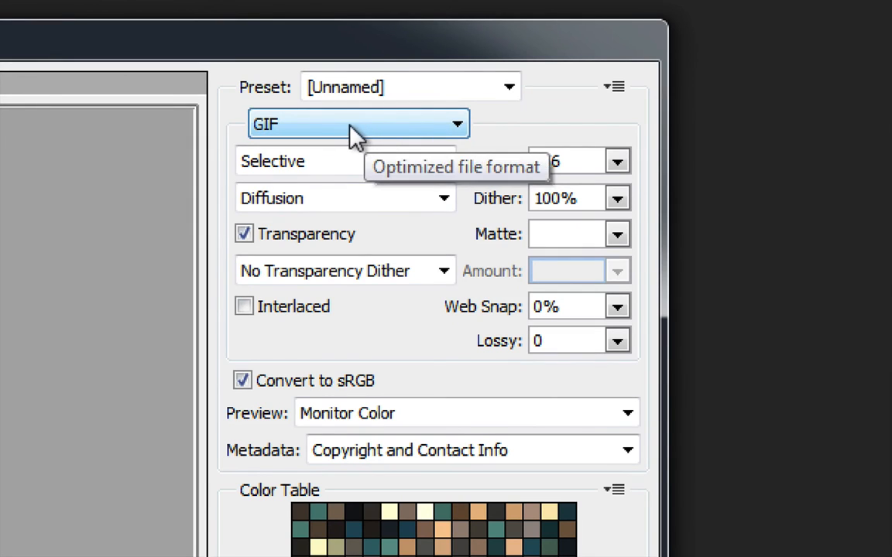
{"action": "mouse_move", "coordinate": [611, 166]}
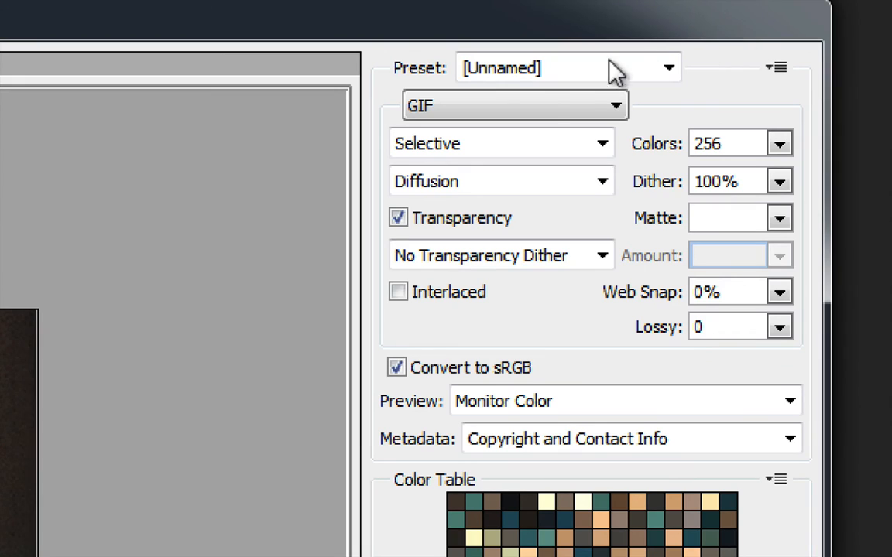
Set the Save for Web format to JPEG, giving the JPEG High preset at quality 60.
{"action": "left_click", "coordinate": [514, 104]}
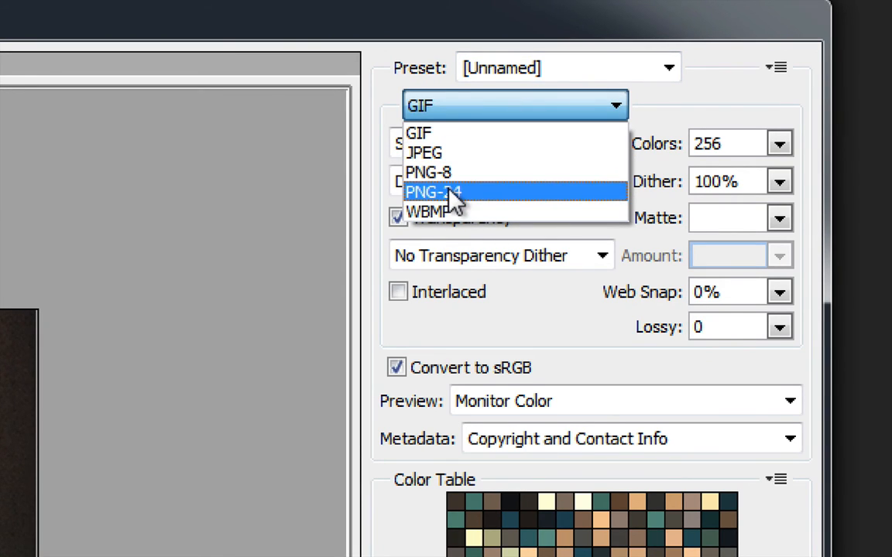
{"action": "mouse_move", "coordinate": [472, 152]}
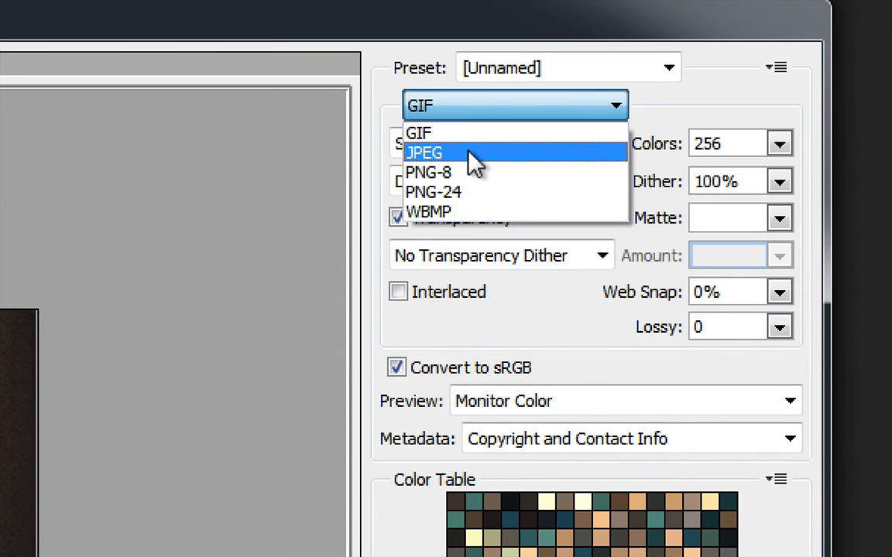
{"action": "left_click", "coordinate": [422, 152]}
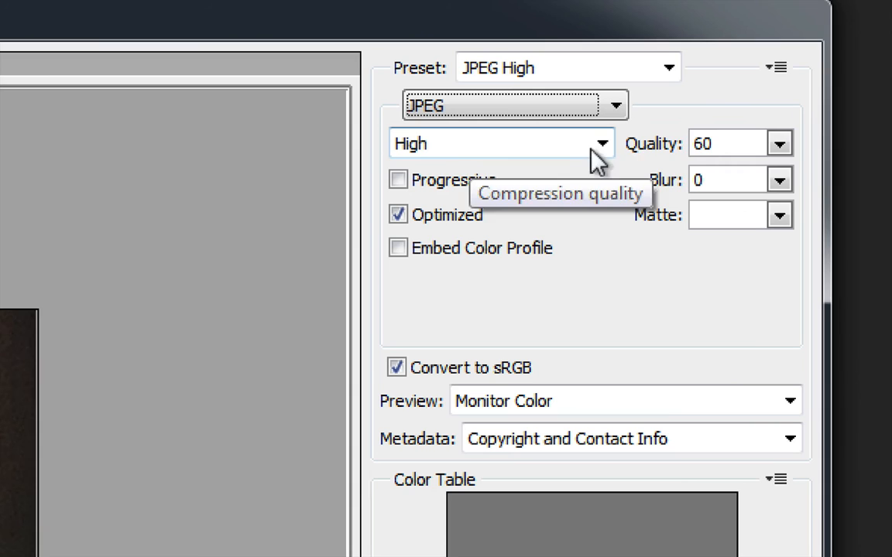
{"action": "mouse_move", "coordinate": [780, 146]}
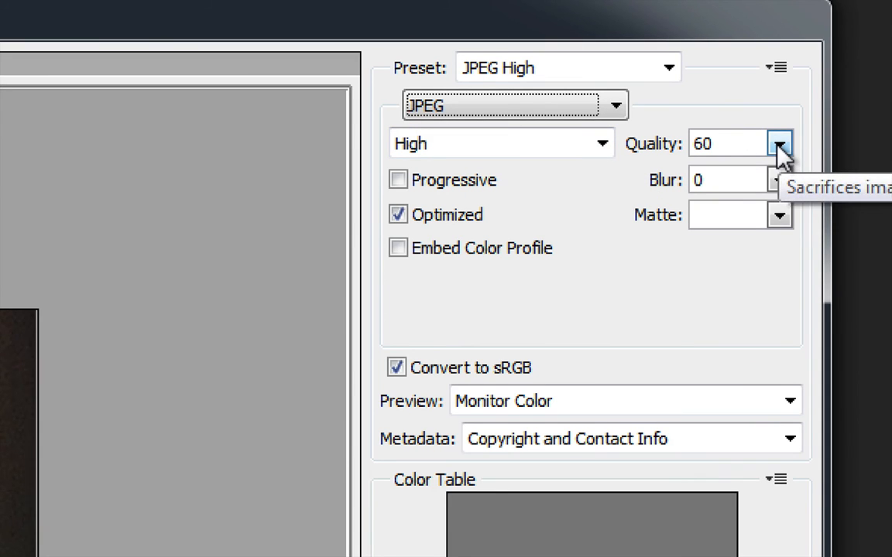
Drag the JPEG Quality slider to 60, test 100, then settle back at 60.
{"action": "left_click", "coordinate": [780, 144]}
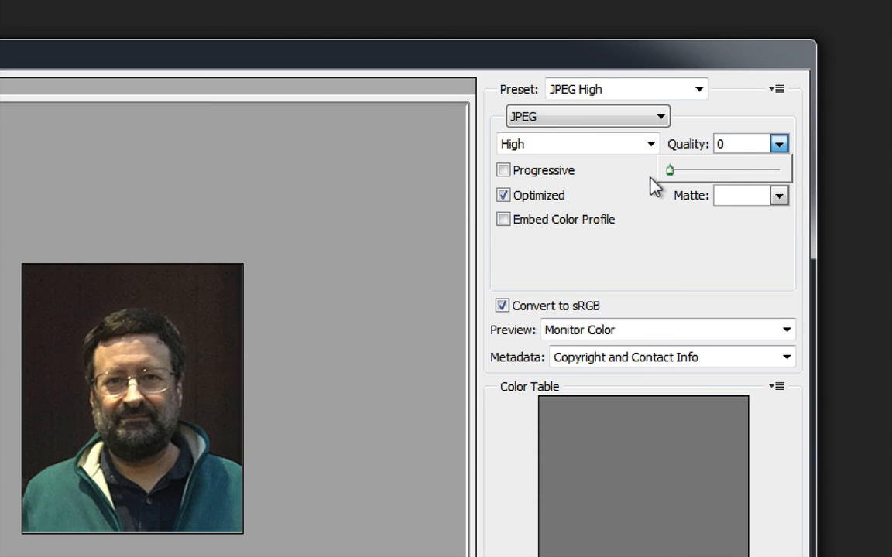
{"action": "left_click", "coordinate": [576, 144]}
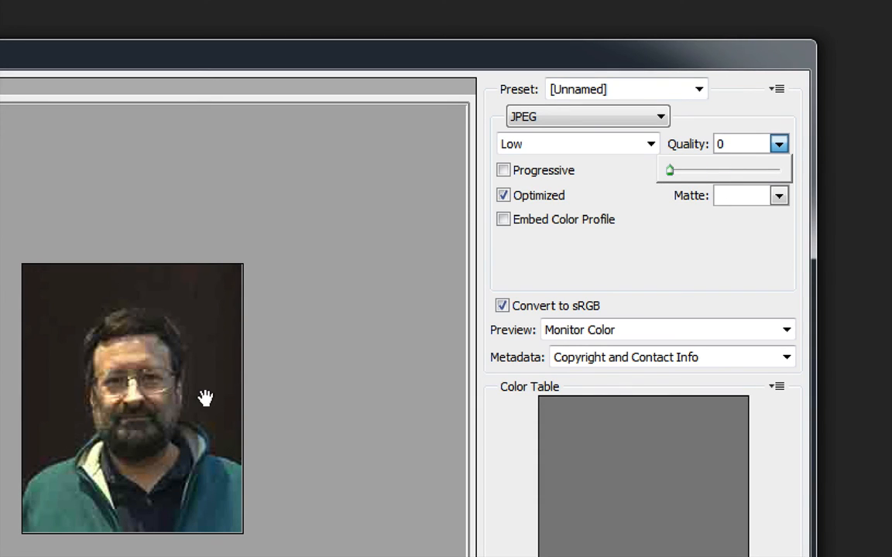
{"action": "mouse_move", "coordinate": [23, 519]}
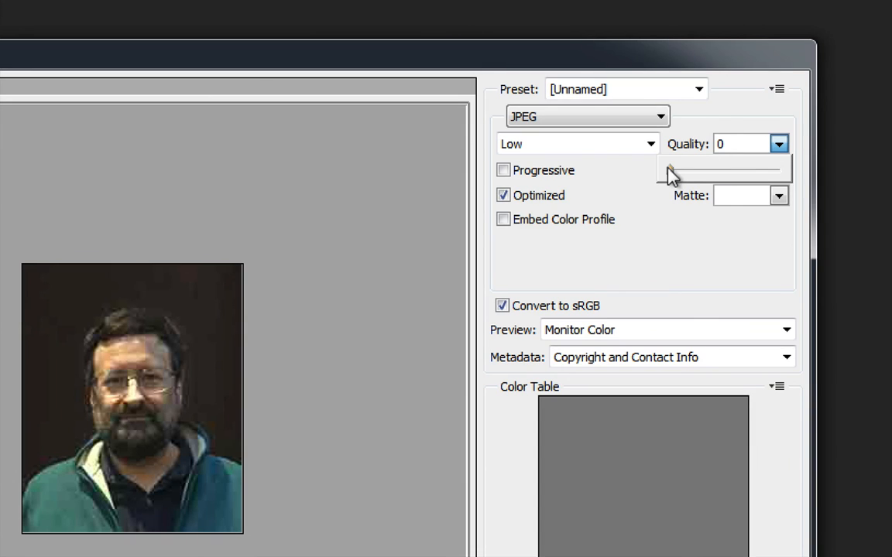
{"action": "left_click_drag", "start_coordinate": [669, 170], "coordinate": [778, 170]}
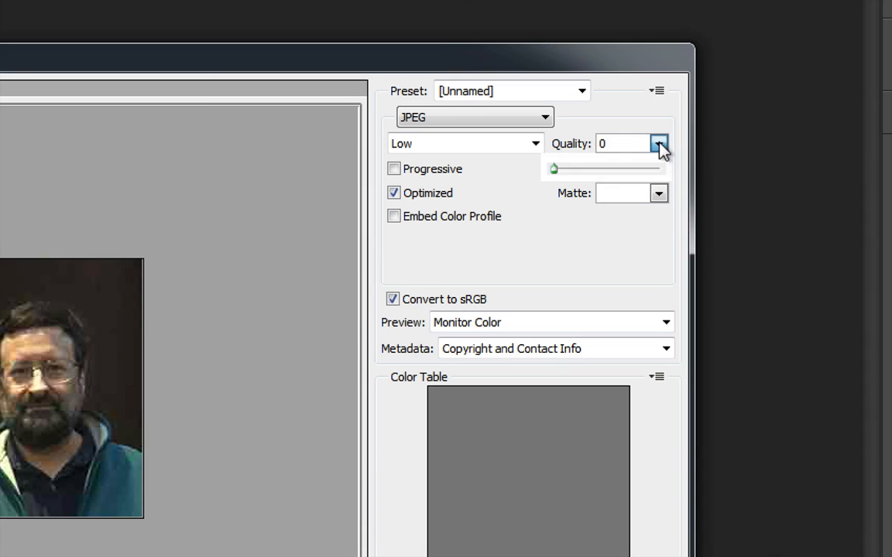
{"action": "left_click_drag", "start_coordinate": [552, 168], "coordinate": [658, 168]}
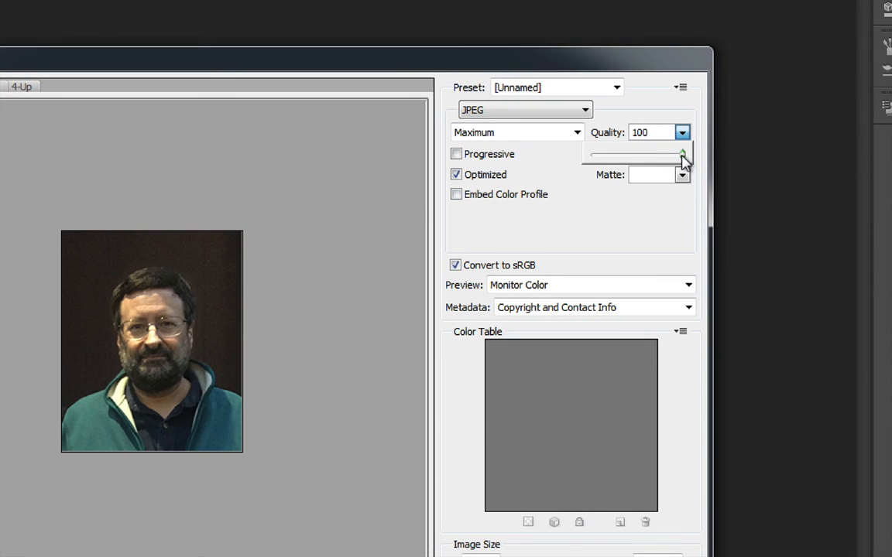
{"action": "left_click_drag", "start_coordinate": [681, 153], "coordinate": [644, 154]}
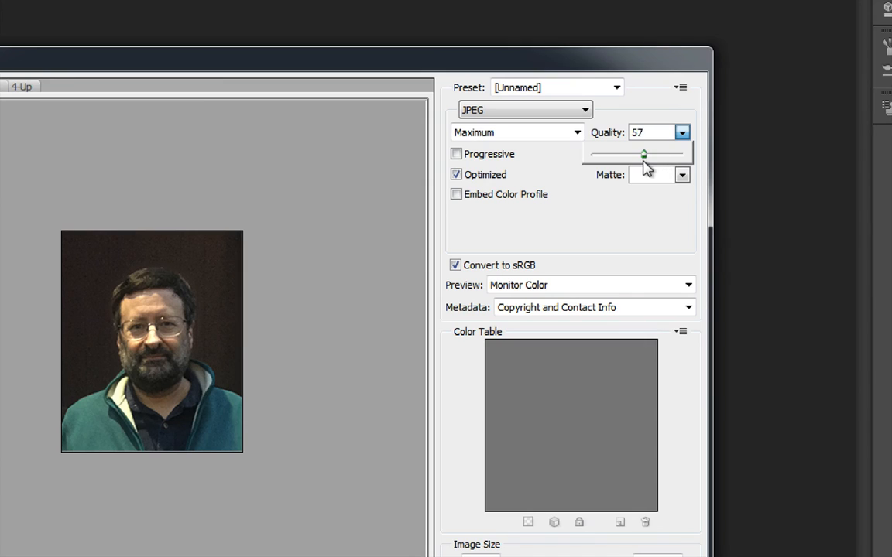
{"action": "left_click_drag", "start_coordinate": [643, 153], "coordinate": [646, 153]}
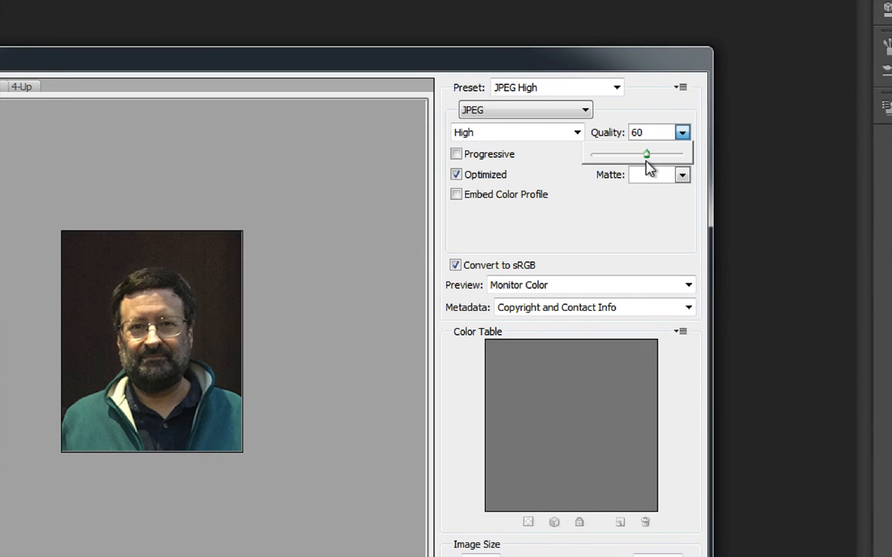
{"action": "mouse_move", "coordinate": [91, 378]}
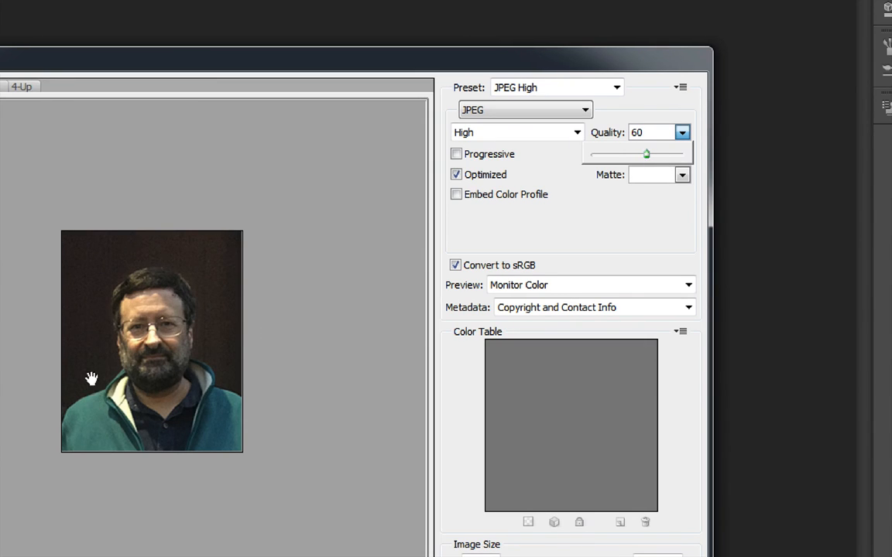
{"action": "mouse_move", "coordinate": [627, 197]}
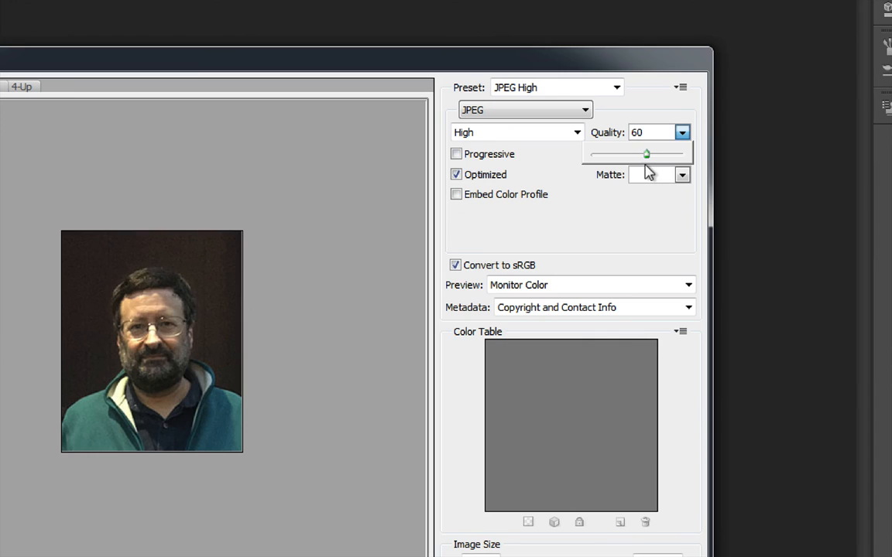
{"action": "left_click_drag", "start_coordinate": [645, 154], "coordinate": [683, 154]}
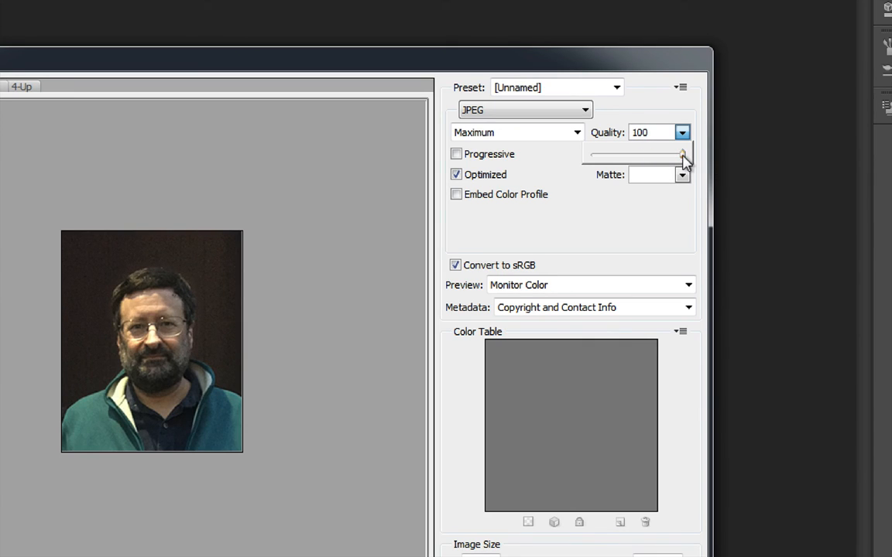
{"action": "left_click_drag", "start_coordinate": [682, 155], "coordinate": [644, 155]}
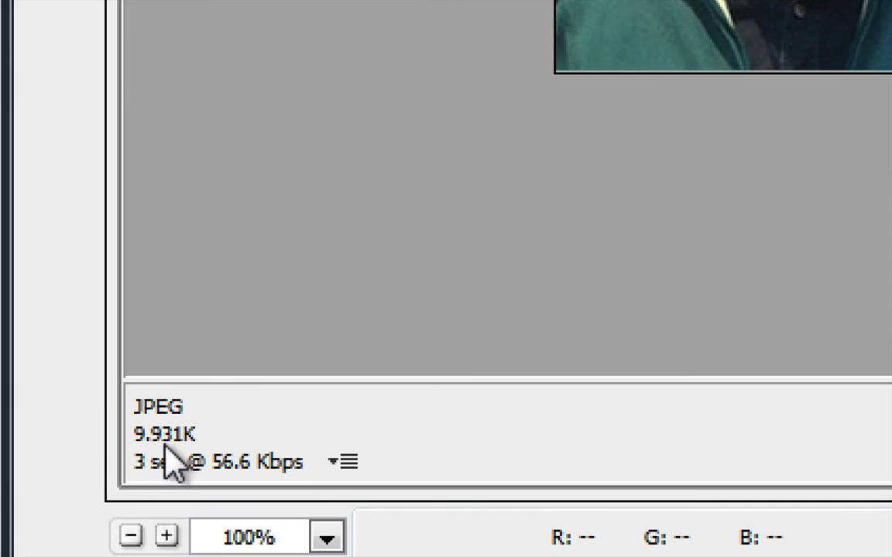
{"action": "mouse_move", "coordinate": [182, 469]}
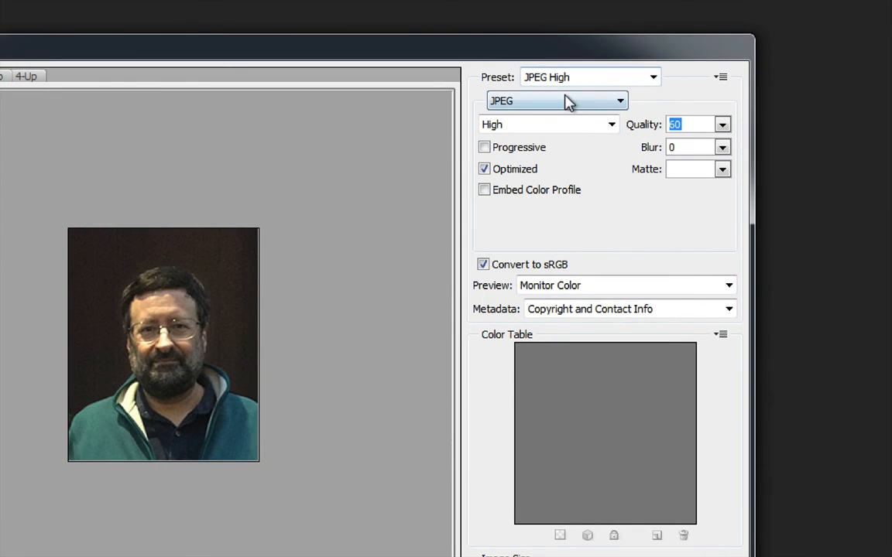
{"action": "mouse_move", "coordinate": [557, 101]}
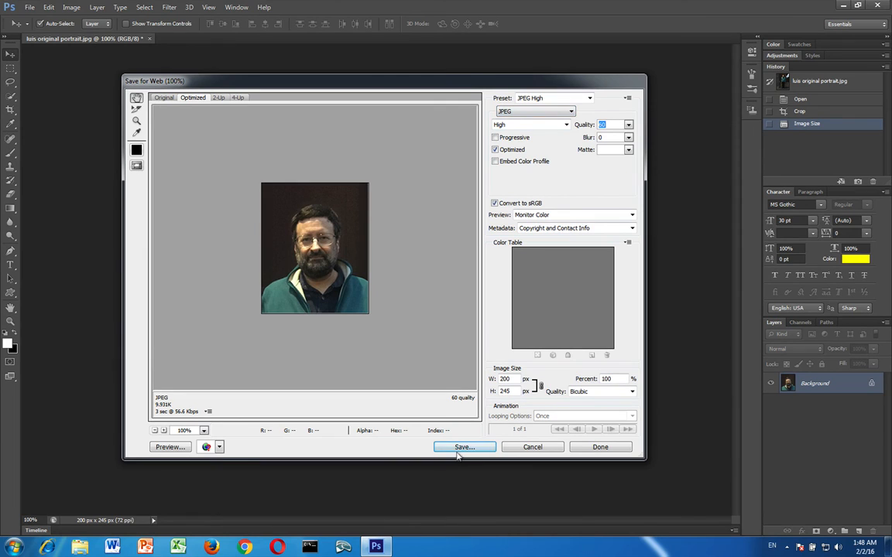
Save the optimized web JPEG under the file name luis-portrait-small.jpg.
{"action": "left_click", "coordinate": [464, 447]}
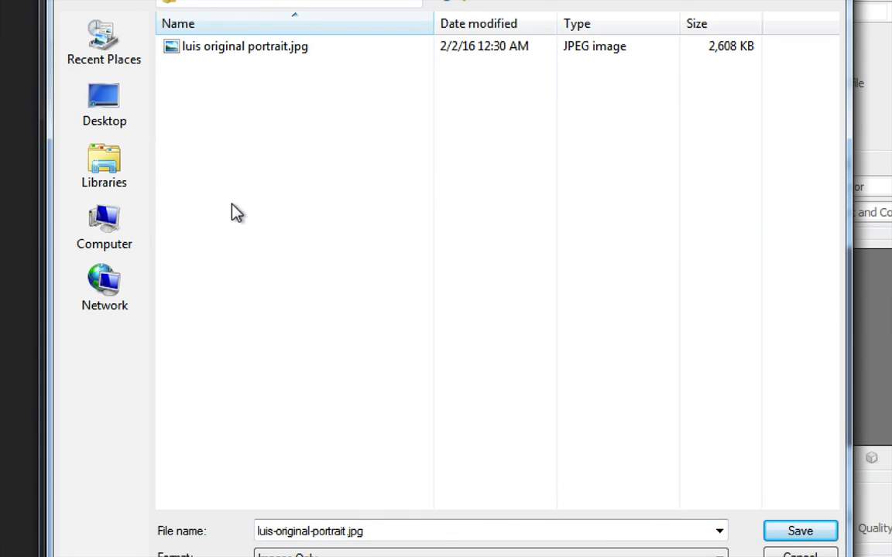
{"action": "mouse_move", "coordinate": [265, 497]}
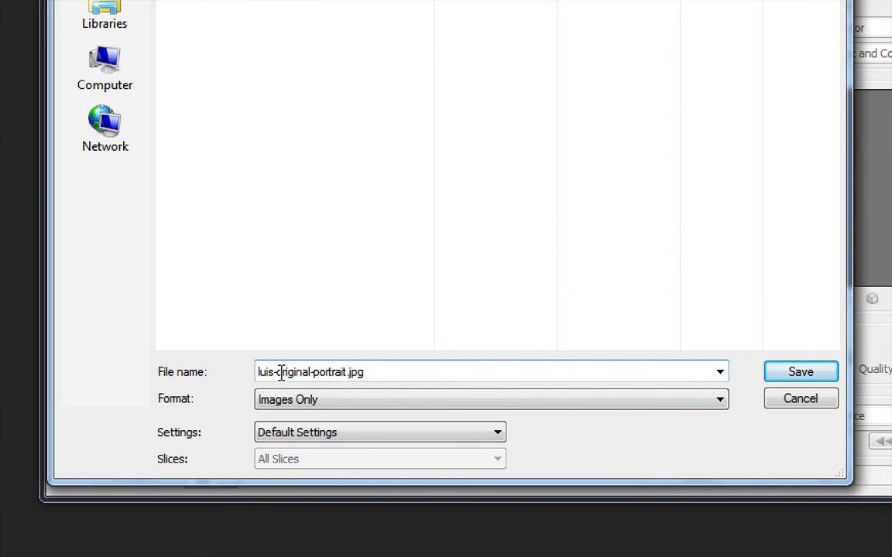
{"action": "double_click", "coordinate": [281, 372]}
{"action": "type", "text": "-small"}
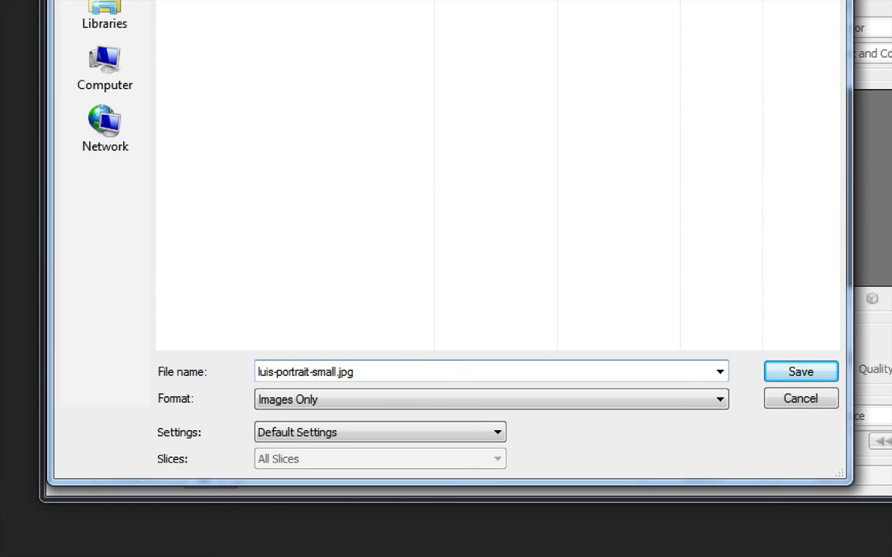
{"action": "left_click", "coordinate": [310, 372]}
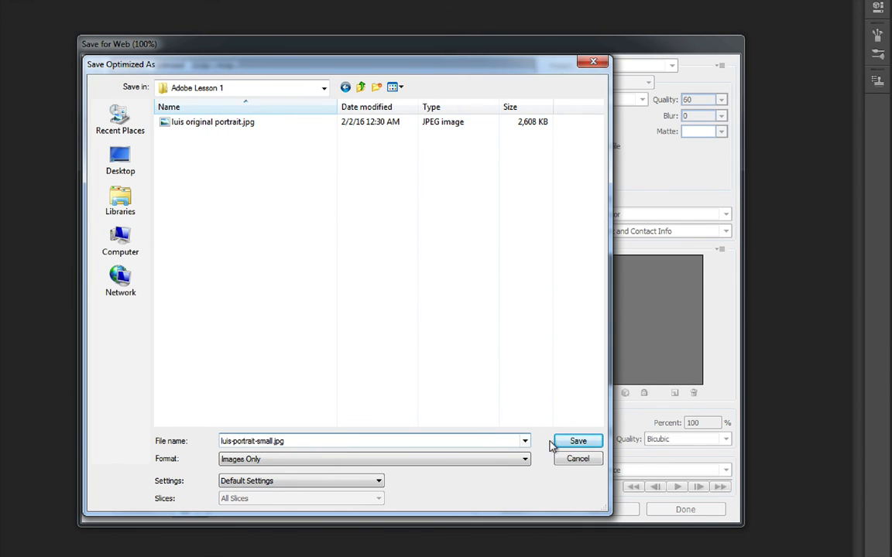
{"action": "left_click", "coordinate": [578, 441]}
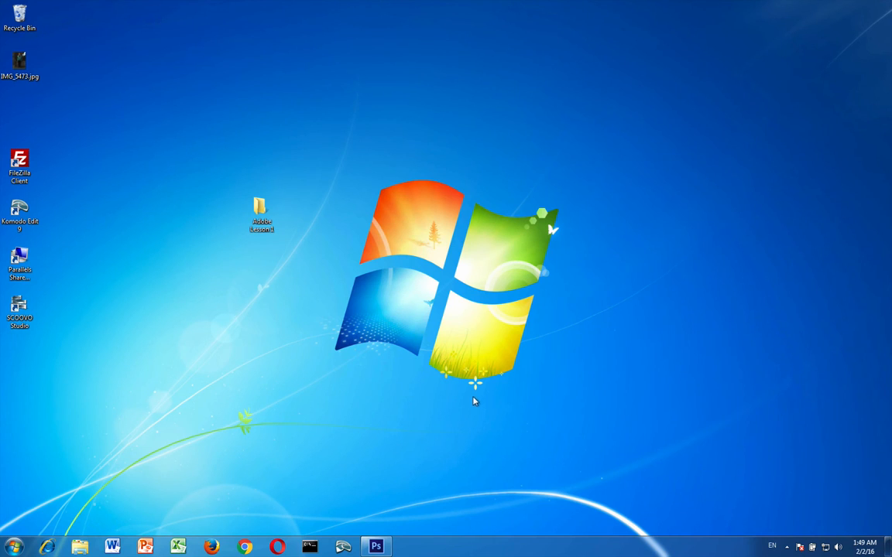
Open the Adobe Lesson 1 folder from the desktop to view the saved files.
{"action": "double_click", "coordinate": [262, 209]}
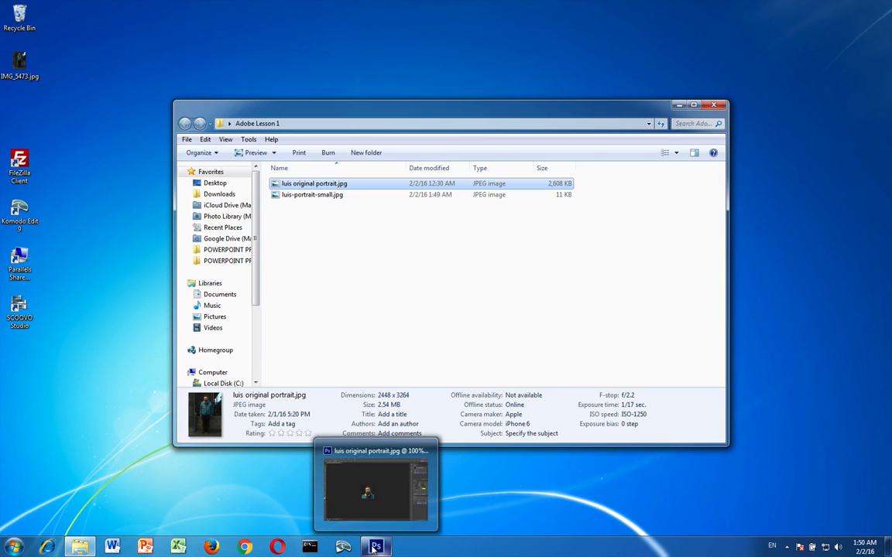
Bring Photoshop forward and close the portrait document, choosing No to discard changes.
{"action": "left_click", "coordinate": [376, 484]}
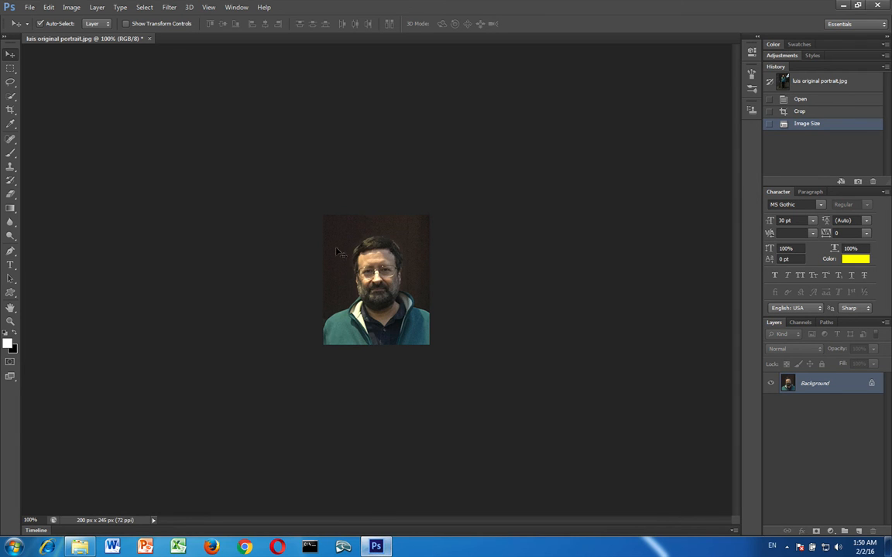
{"action": "mouse_move", "coordinate": [276, 137]}
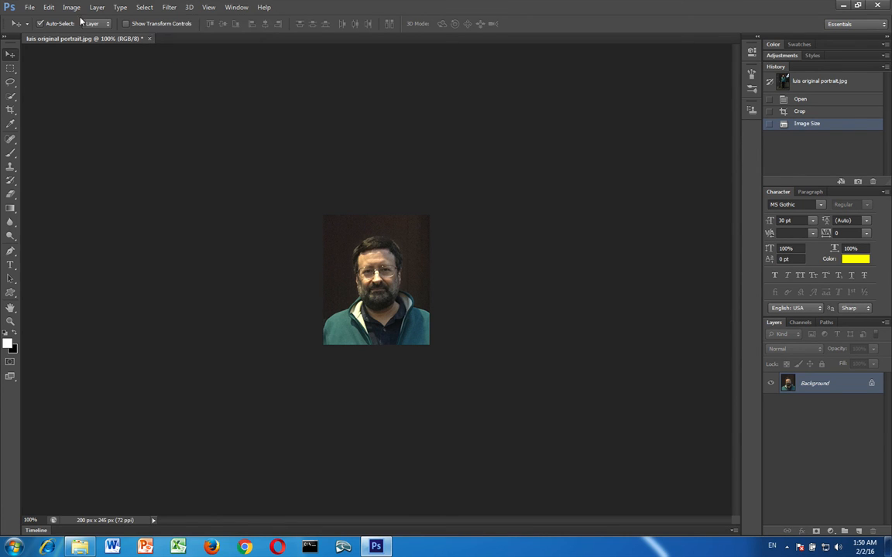
{"action": "left_click", "coordinate": [29, 7]}
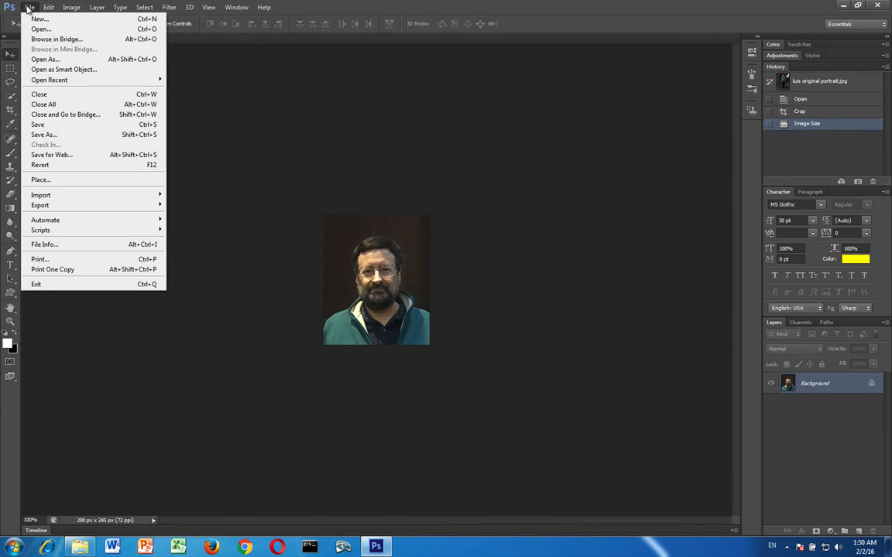
{"action": "left_click", "coordinate": [260, 90]}
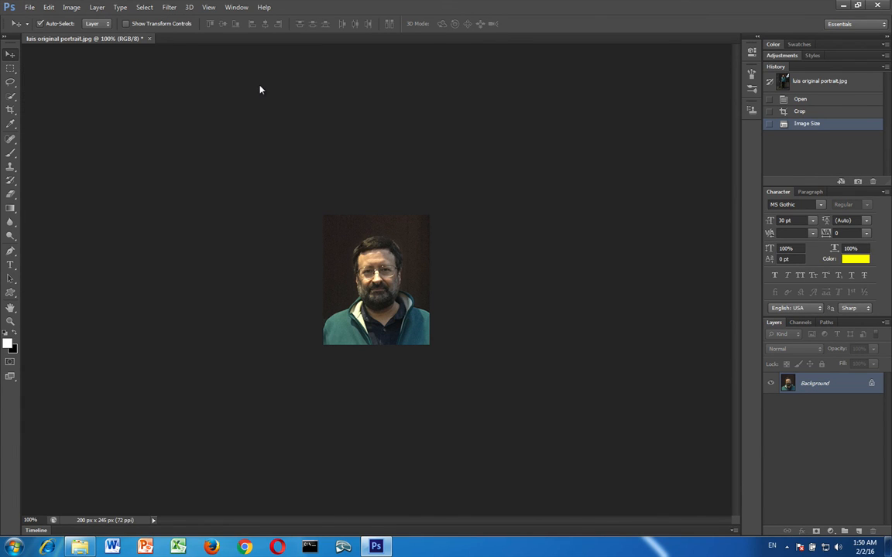
{"action": "mouse_move", "coordinate": [338, 186]}
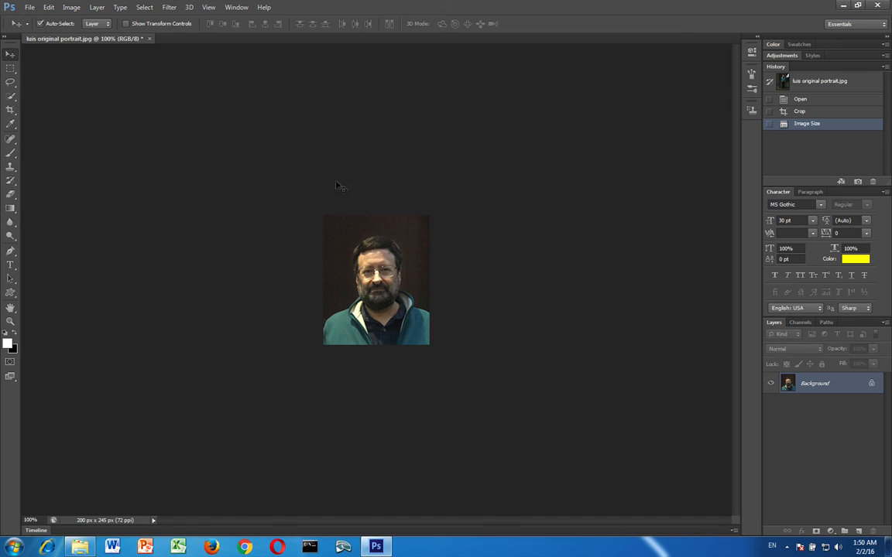
{"action": "left_click", "coordinate": [149, 38]}
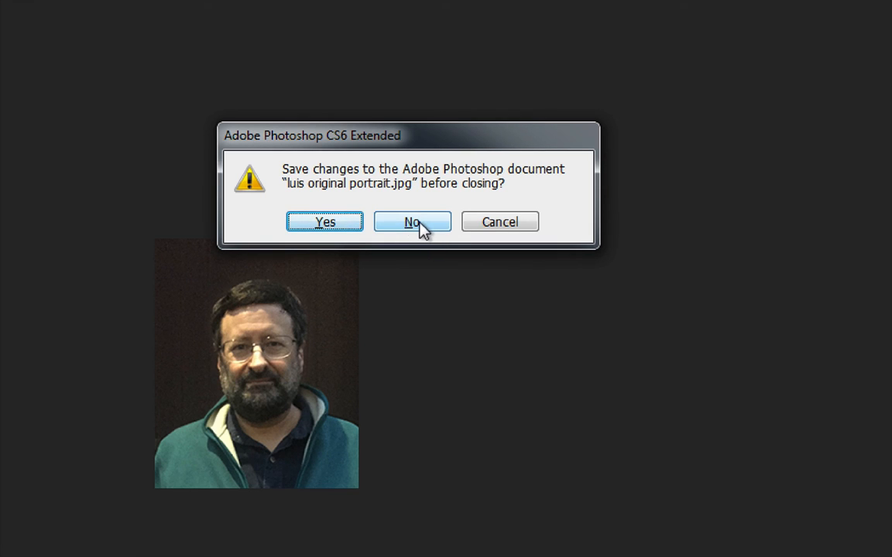
{"action": "left_click", "coordinate": [412, 222]}
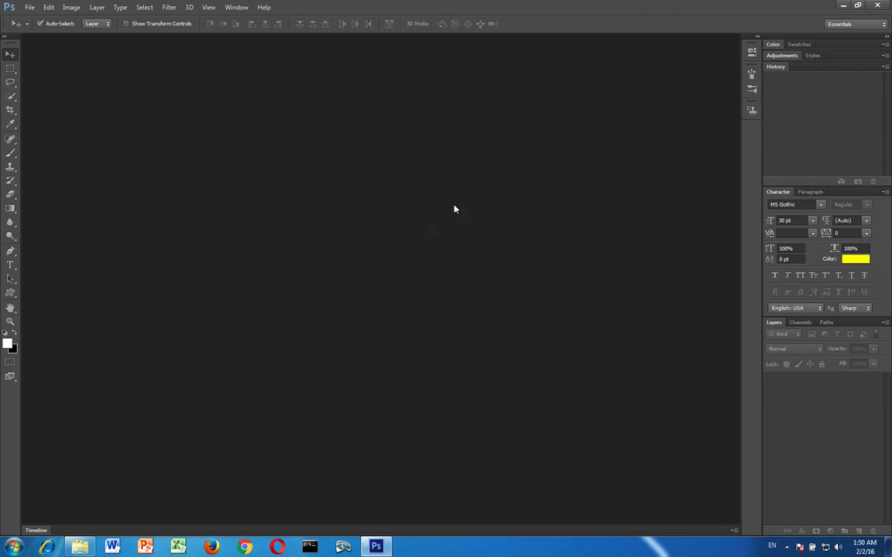
{"action": "mouse_move", "coordinate": [299, 440]}
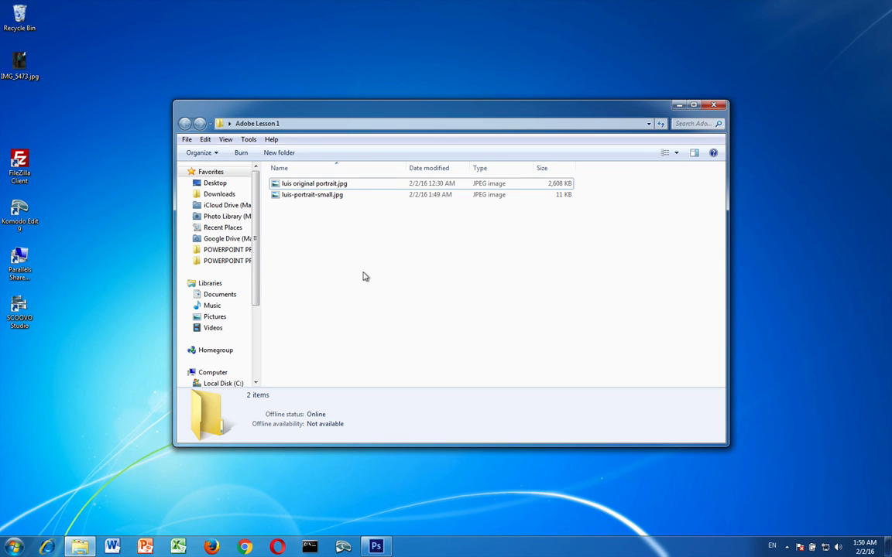
Compare the 11 KB luis-portrait-small.jpg with the 2,608 KB original in Explorer.
{"action": "left_click", "coordinate": [694, 104]}
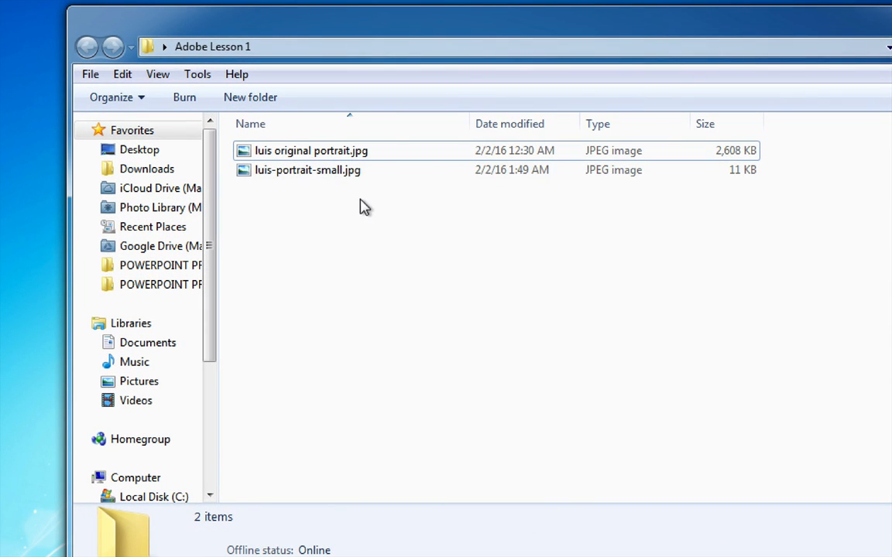
{"action": "mouse_move", "coordinate": [325, 212]}
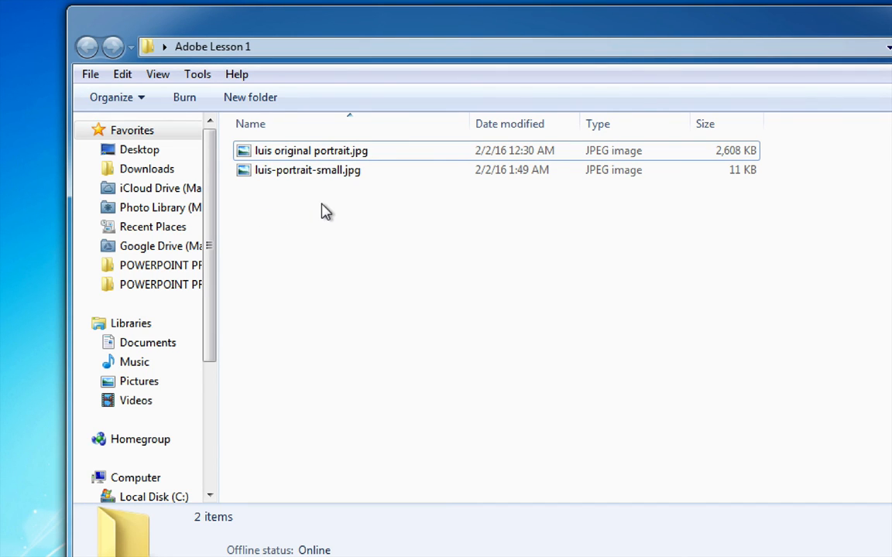
{"action": "mouse_move", "coordinate": [301, 225]}
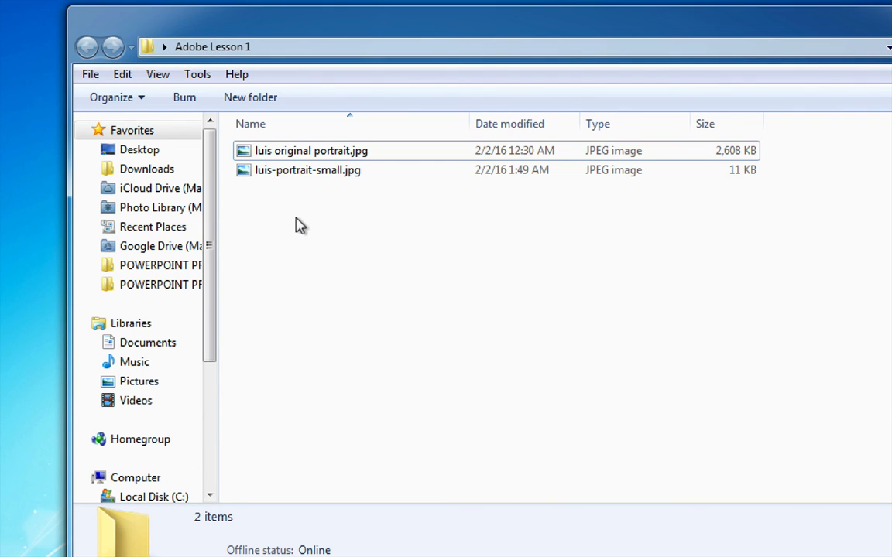
{"action": "mouse_move", "coordinate": [259, 202]}
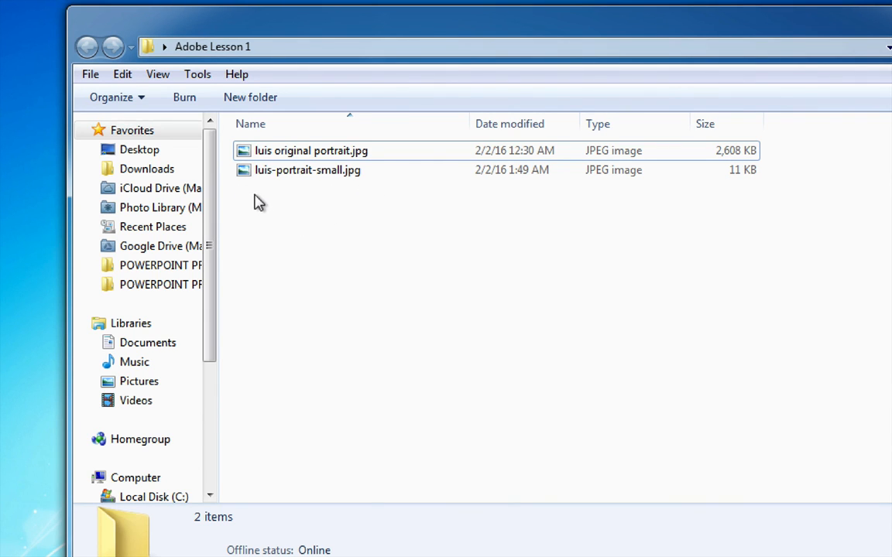
{"action": "mouse_move", "coordinate": [403, 254]}
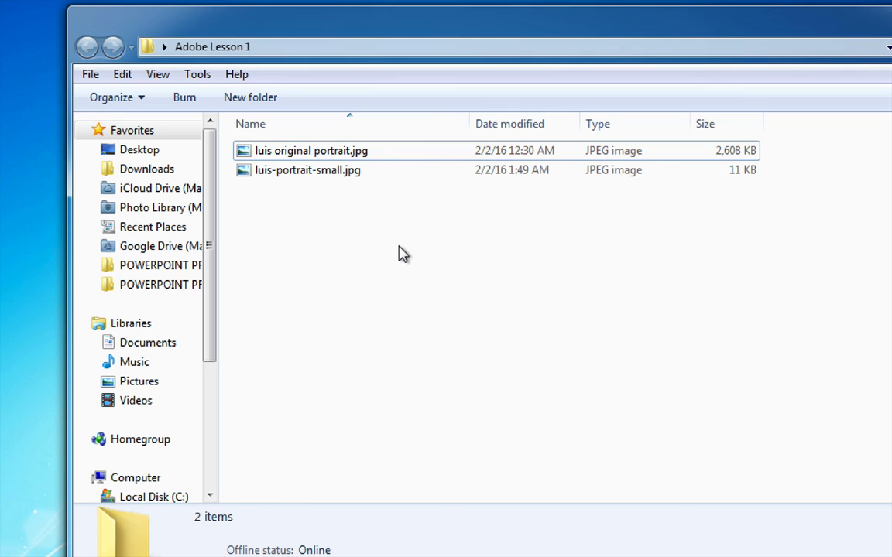
{"action": "mouse_move", "coordinate": [293, 246]}
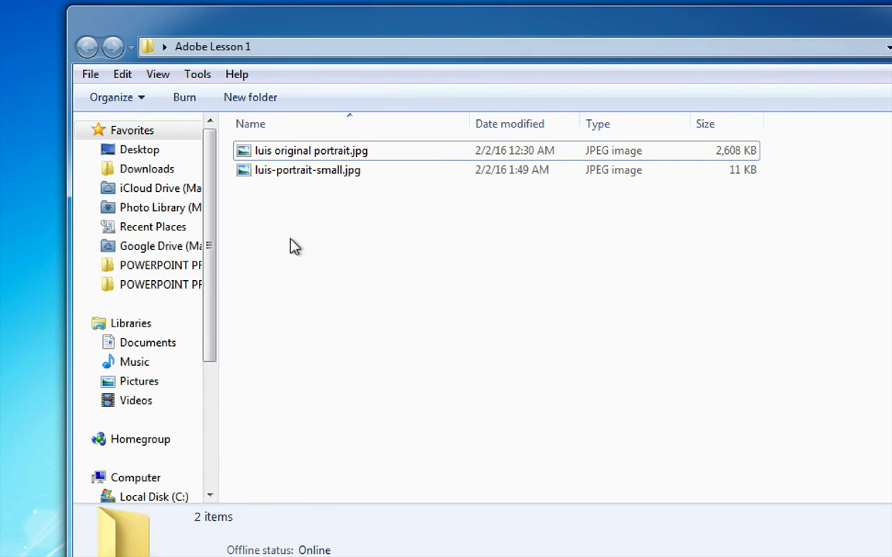
{"action": "mouse_move", "coordinate": [281, 222]}
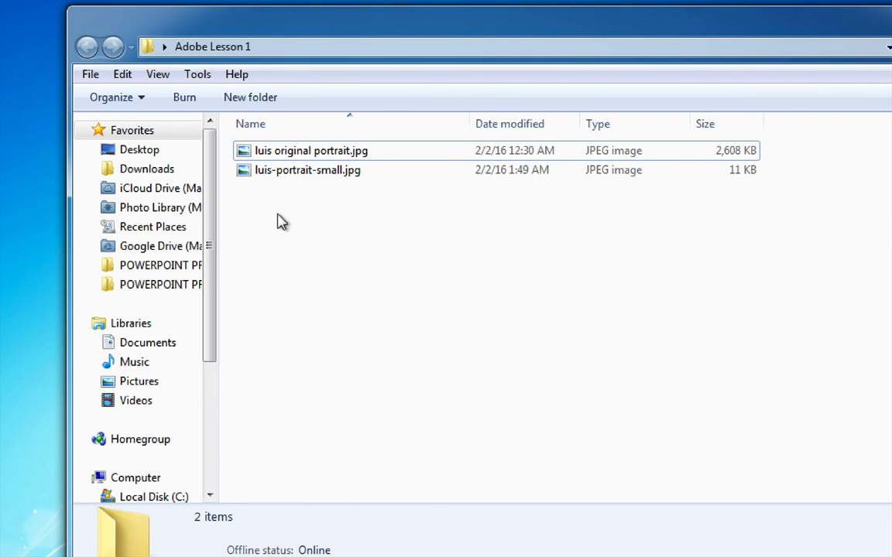
{"action": "left_click", "coordinate": [307, 170]}
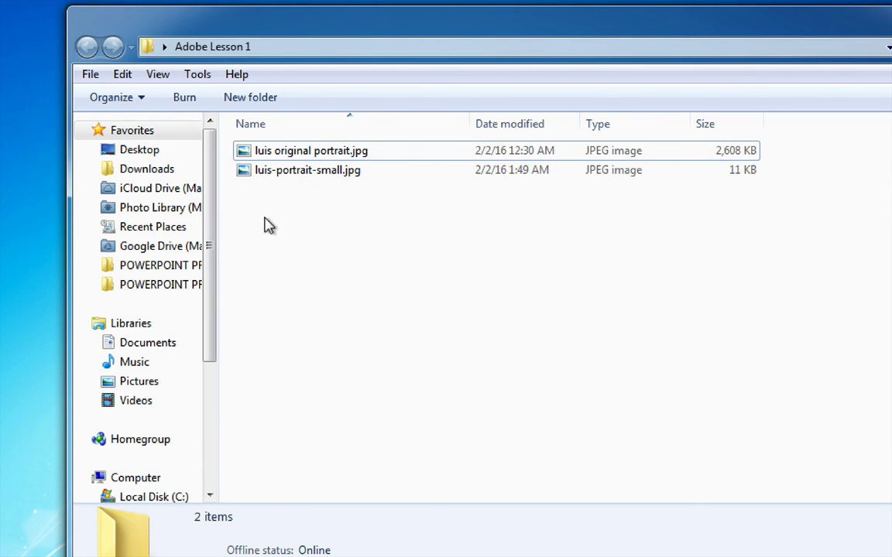
{"action": "mouse_move", "coordinate": [278, 236]}
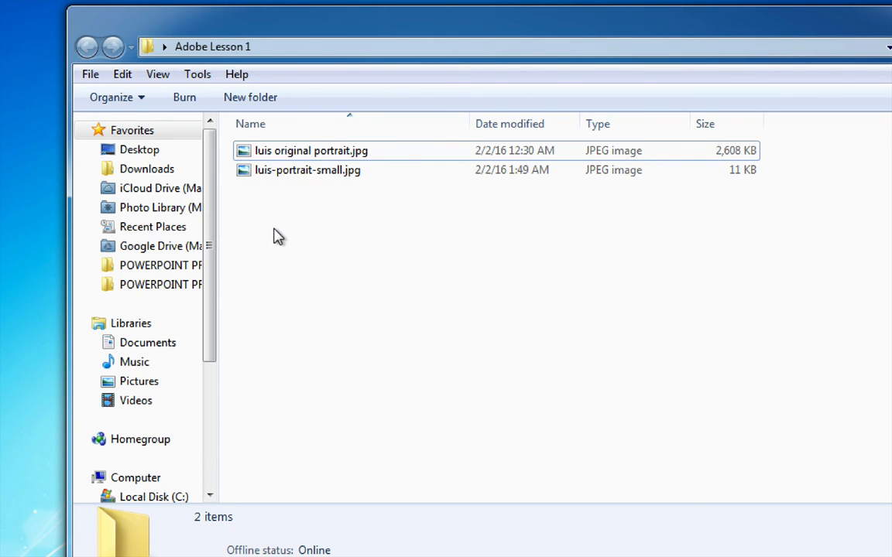